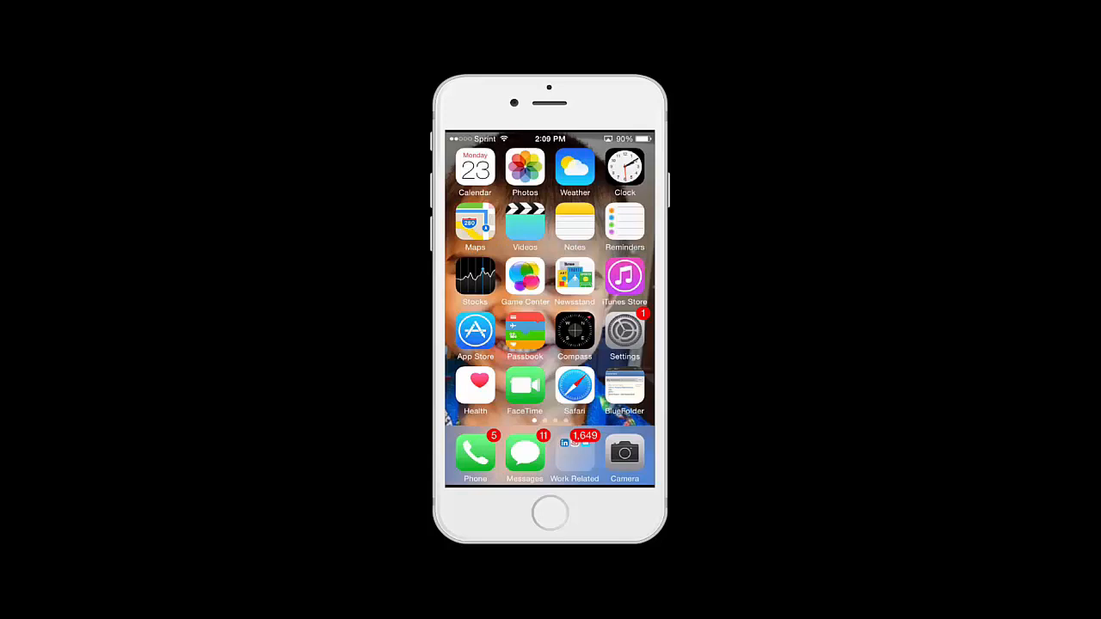
Launch BlueFolder Mobile and review the Mar 23 schedule, incomplete work order counts and recently viewed items.
click(575, 385)
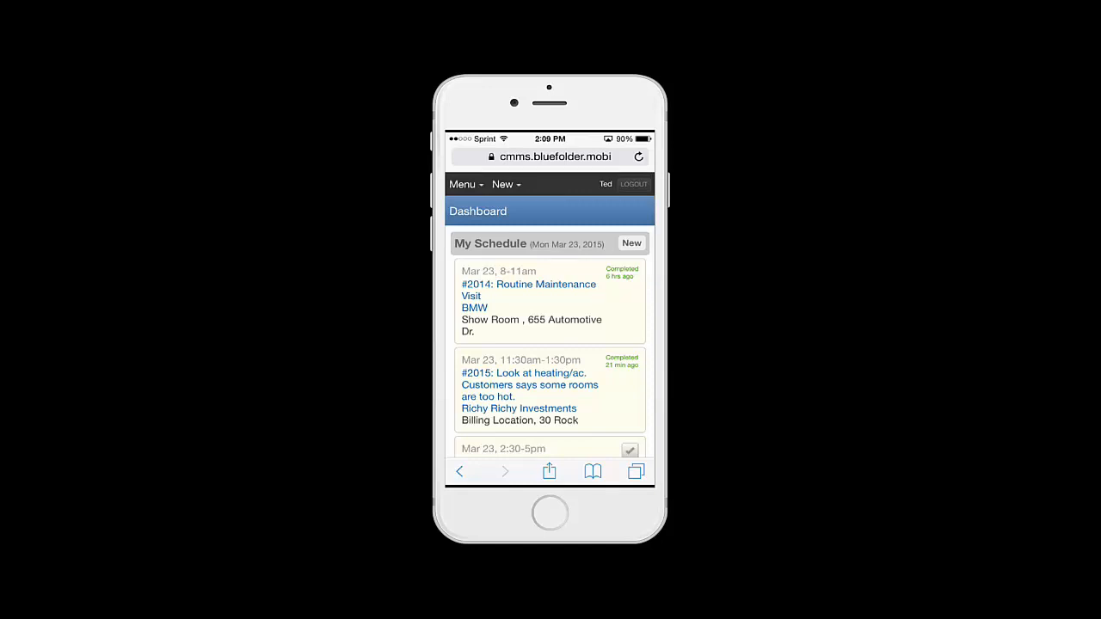
scroll(down, 3)
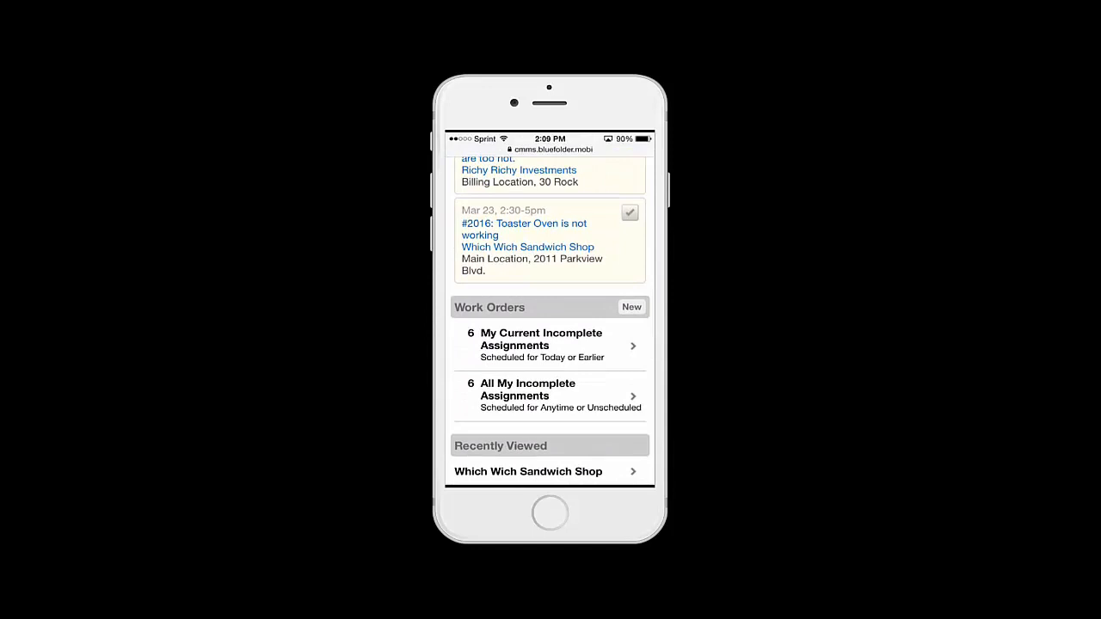
scroll(down, 3)
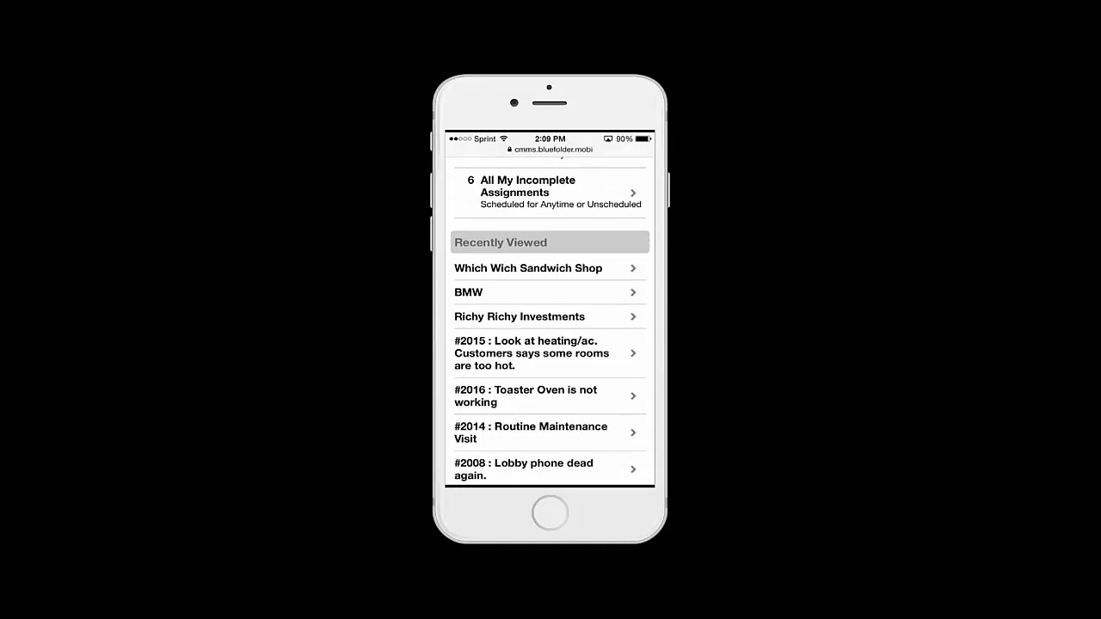
scroll(up, 3)
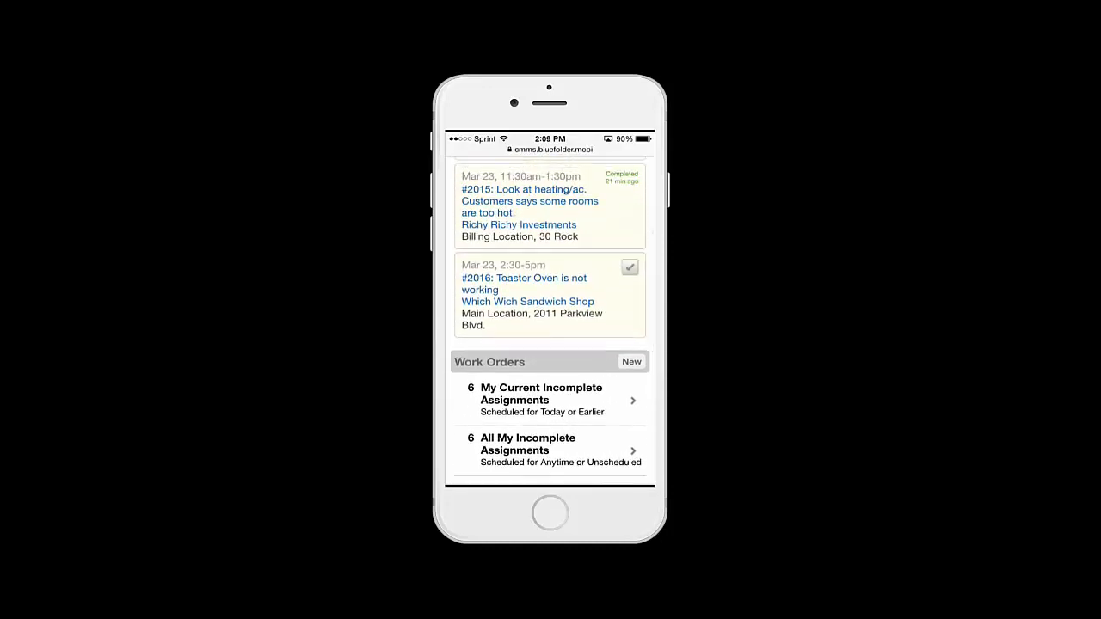
scroll(down, 3)
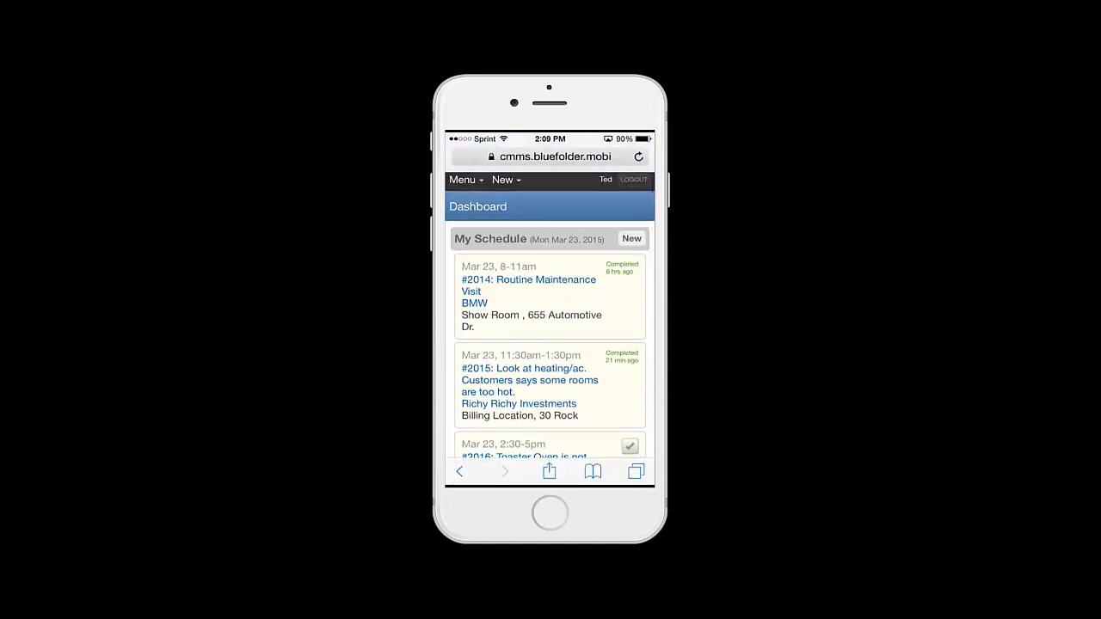
Go to Customers from the menu and open the Richy Richy Investments customer record.
click(465, 181)
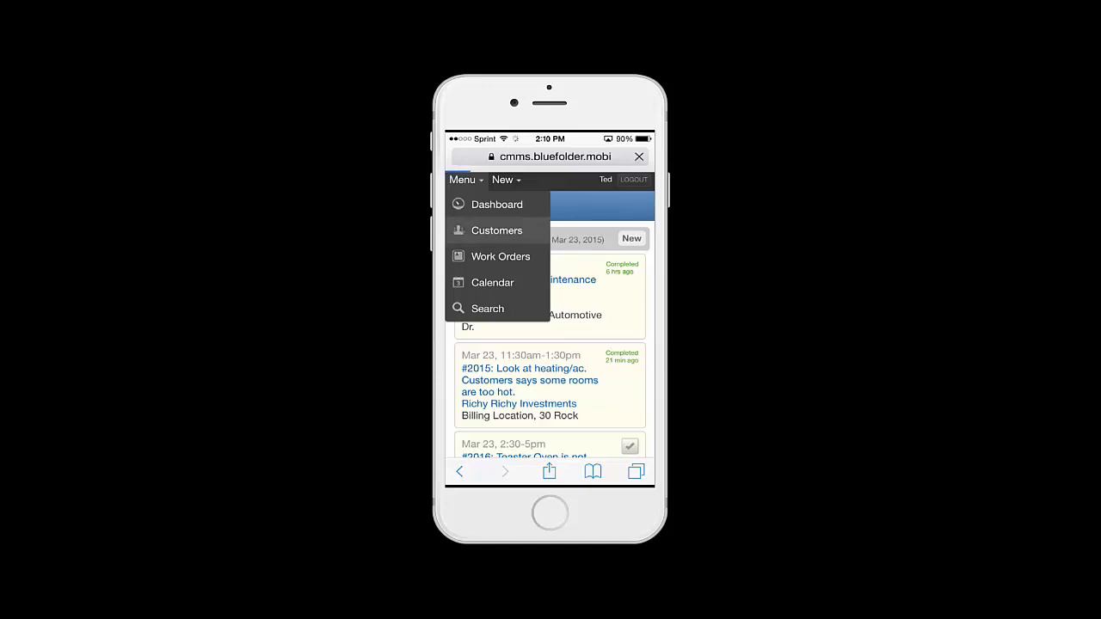
click(496, 230)
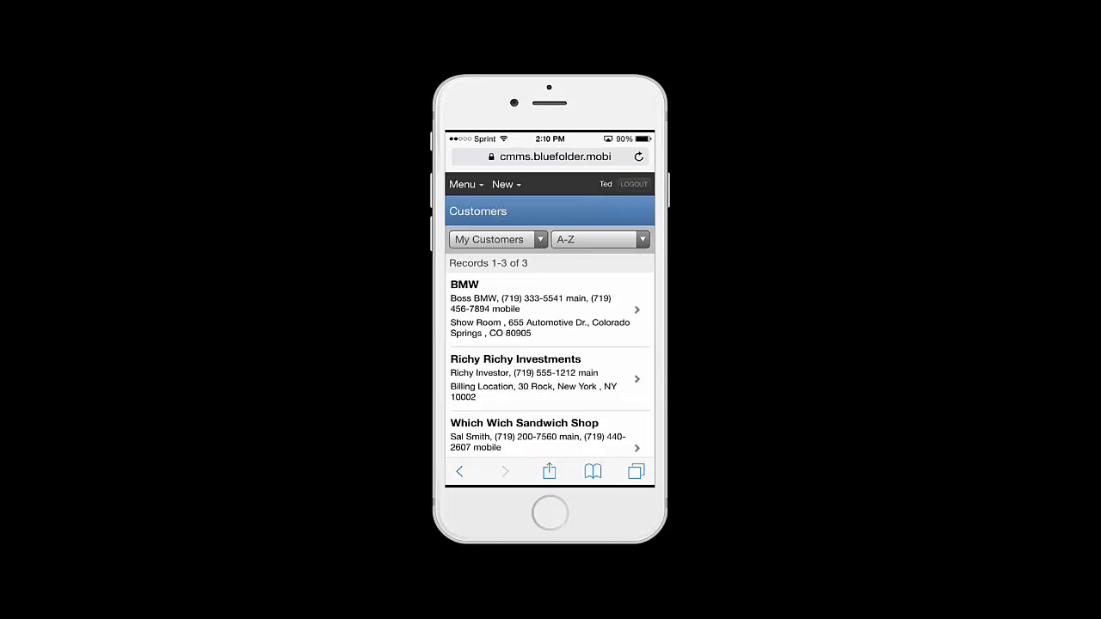
click(599, 239)
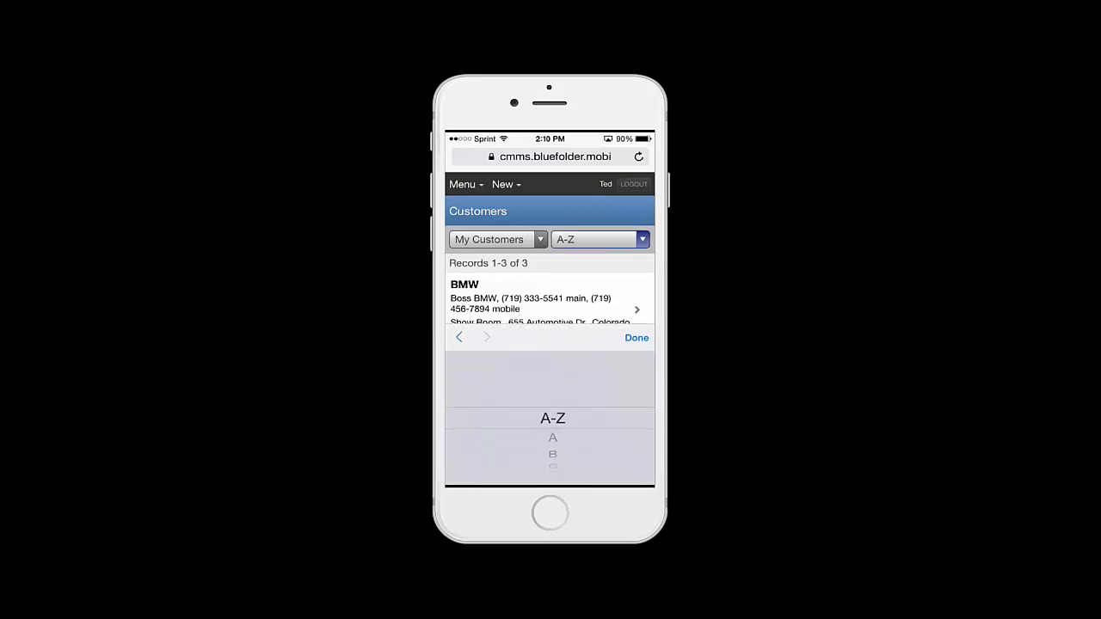
click(637, 337)
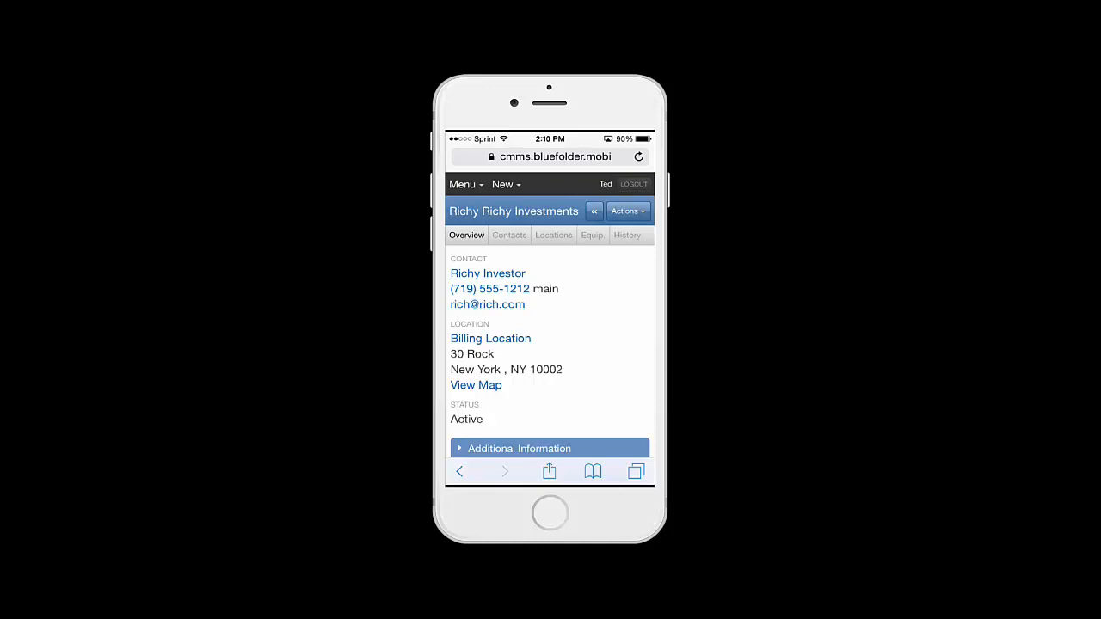
Browse the customer's Contacts, Locations, Equipment and work order History.
click(509, 233)
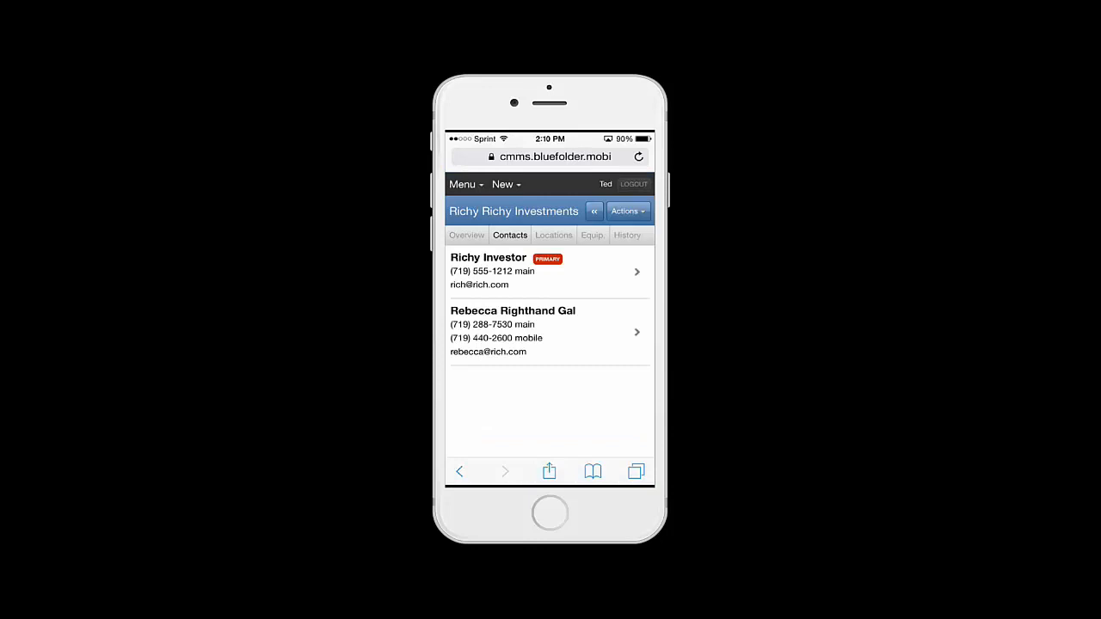
click(553, 234)
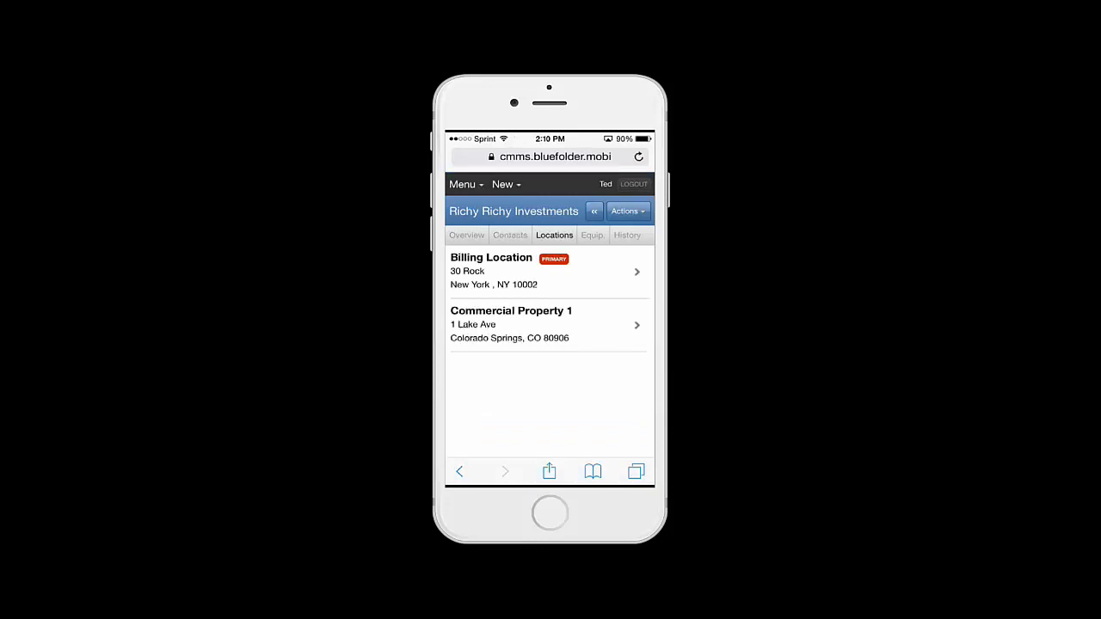
click(592, 234)
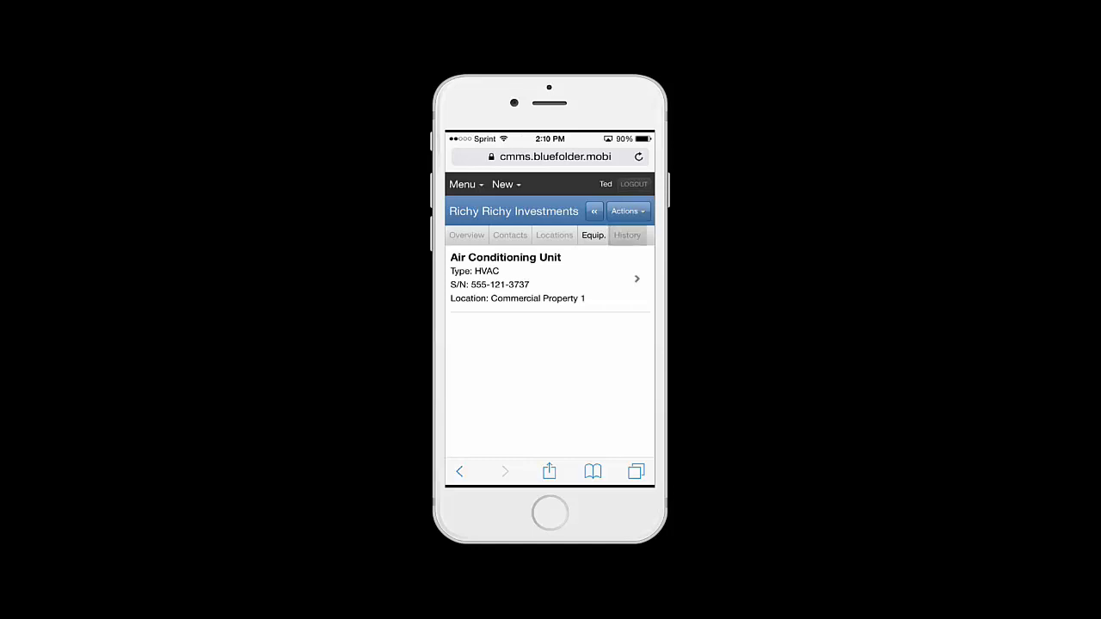
click(464, 184)
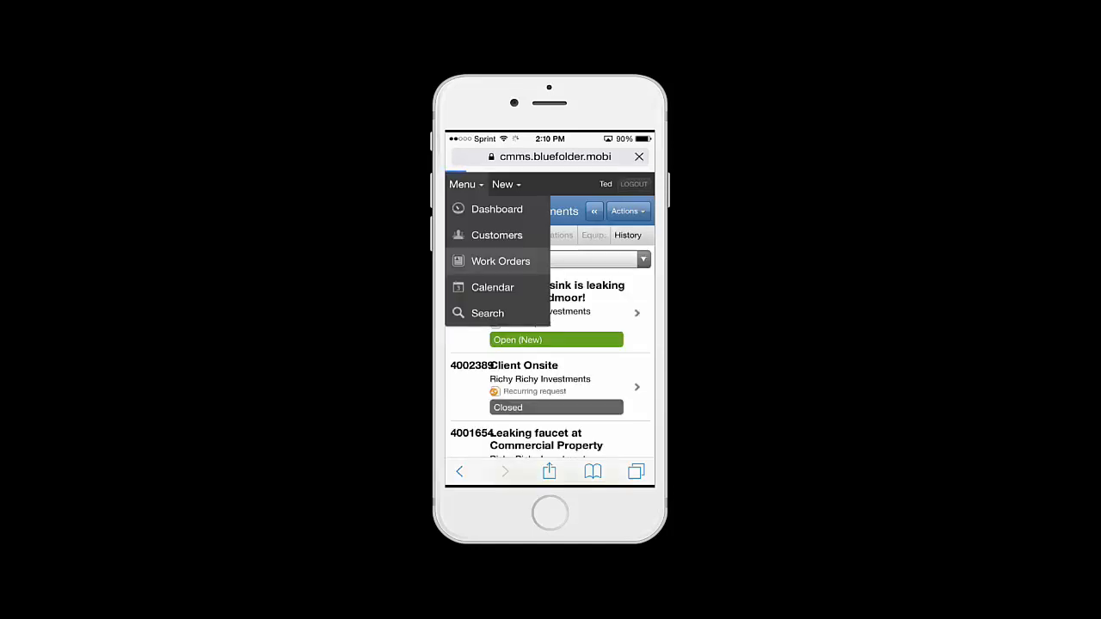
View the calendar for Monday Mar 23 and the Mar 22–28 week, then go to Search.
click(499, 262)
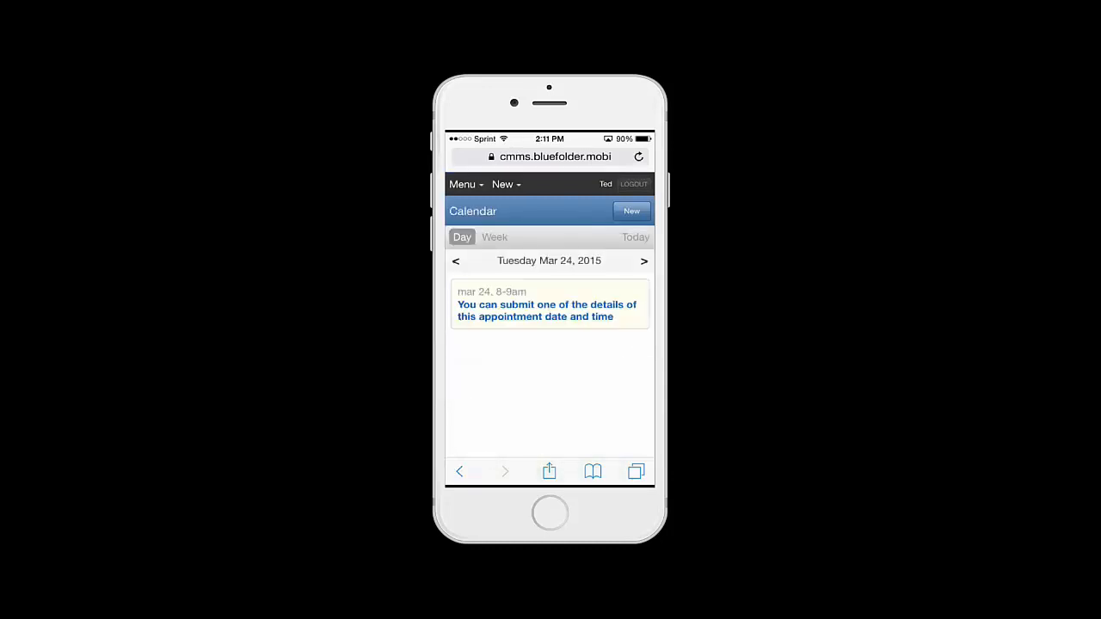
click(456, 261)
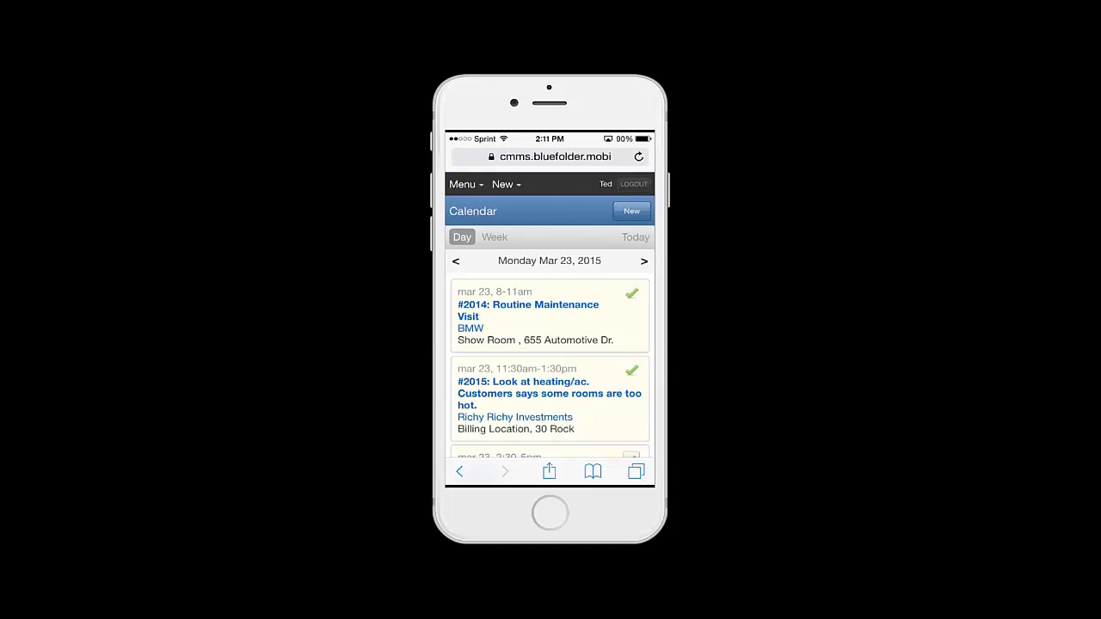
click(496, 237)
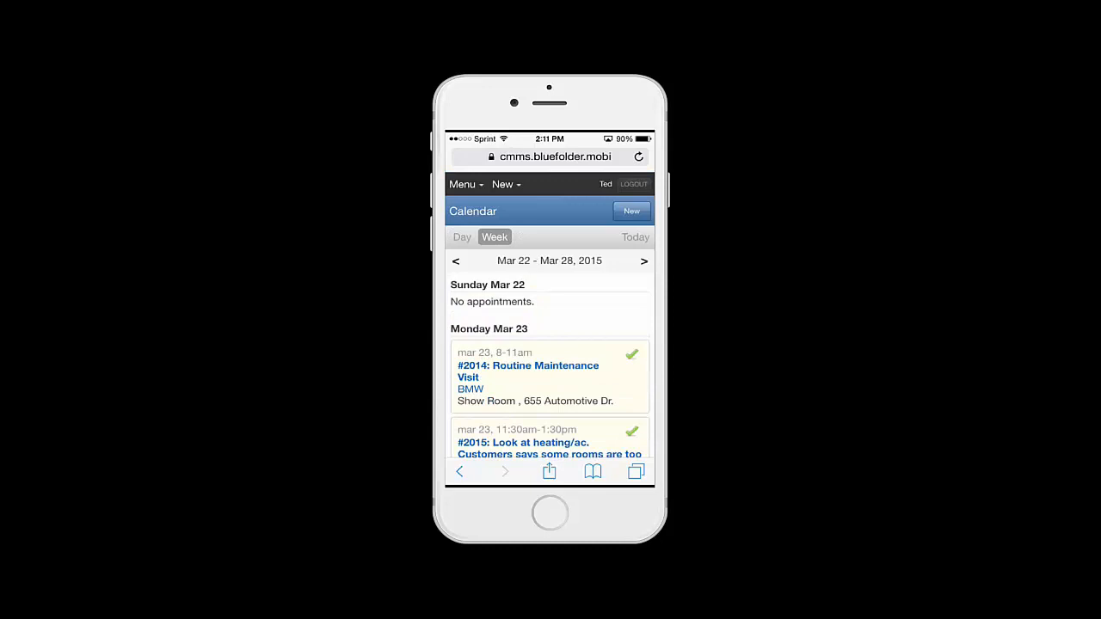
click(632, 210)
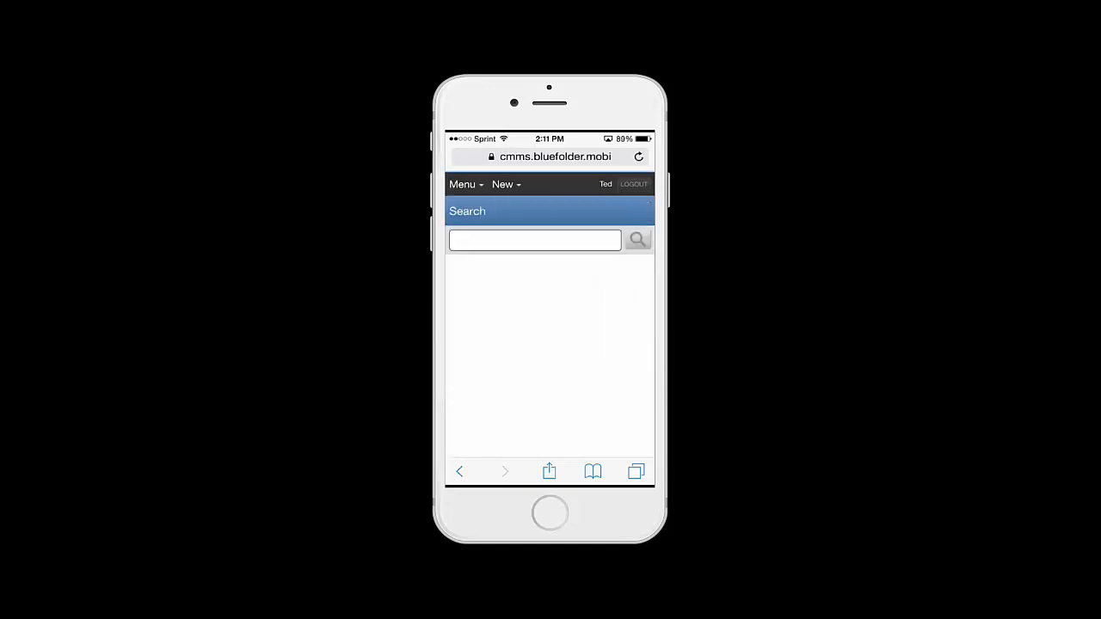
Search for 'Bmw' to find the BMW customer, check the New menu and return to the dashboard.
click(533, 240)
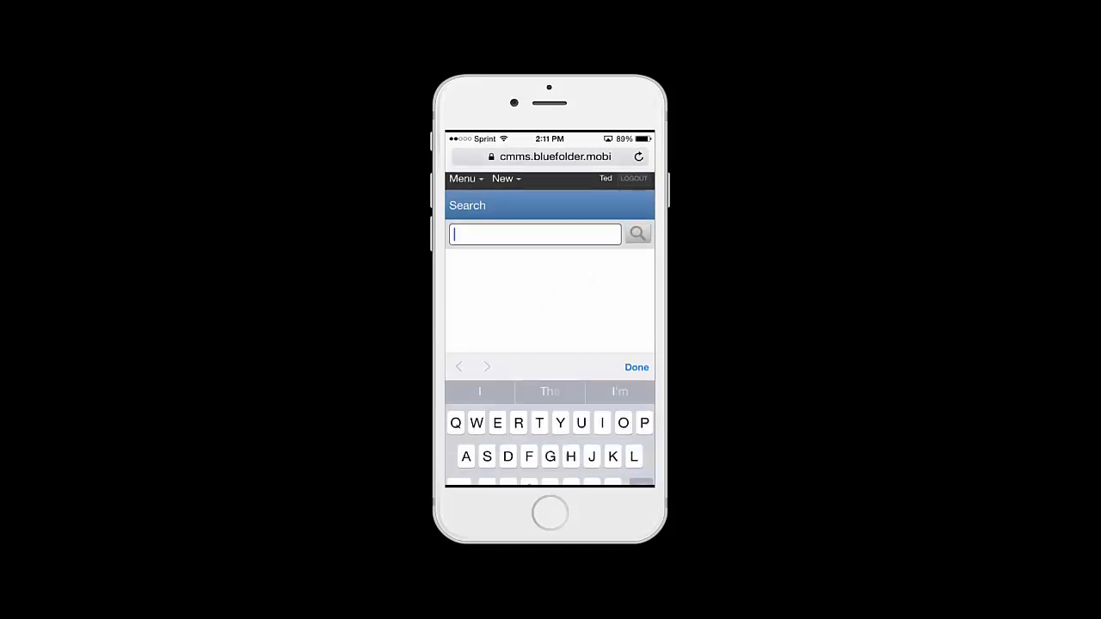
text(Bmw)
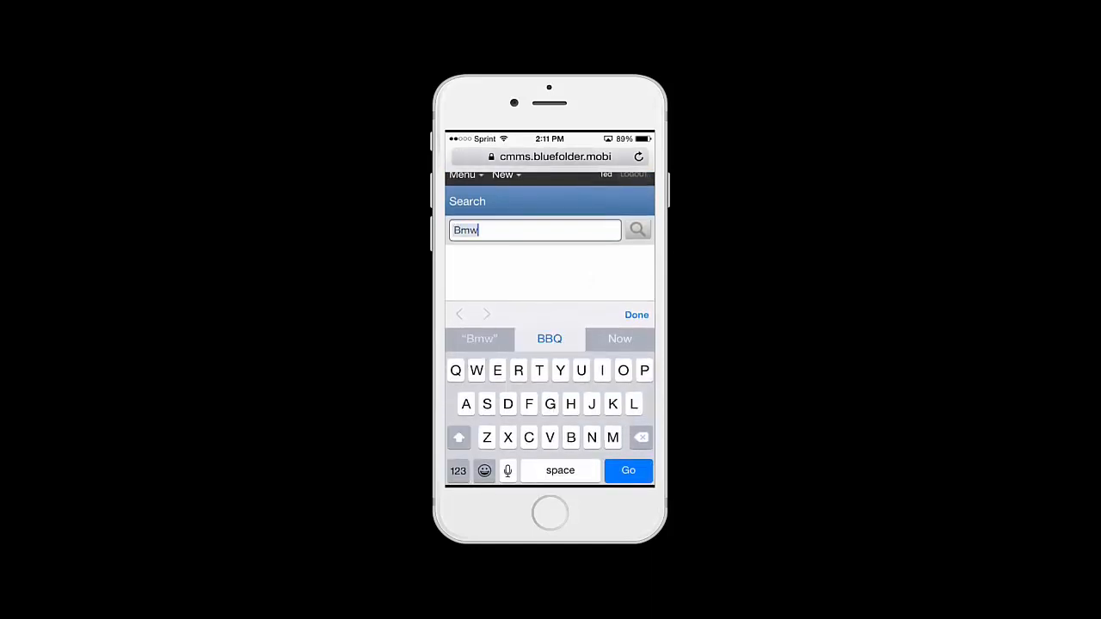
click(628, 472)
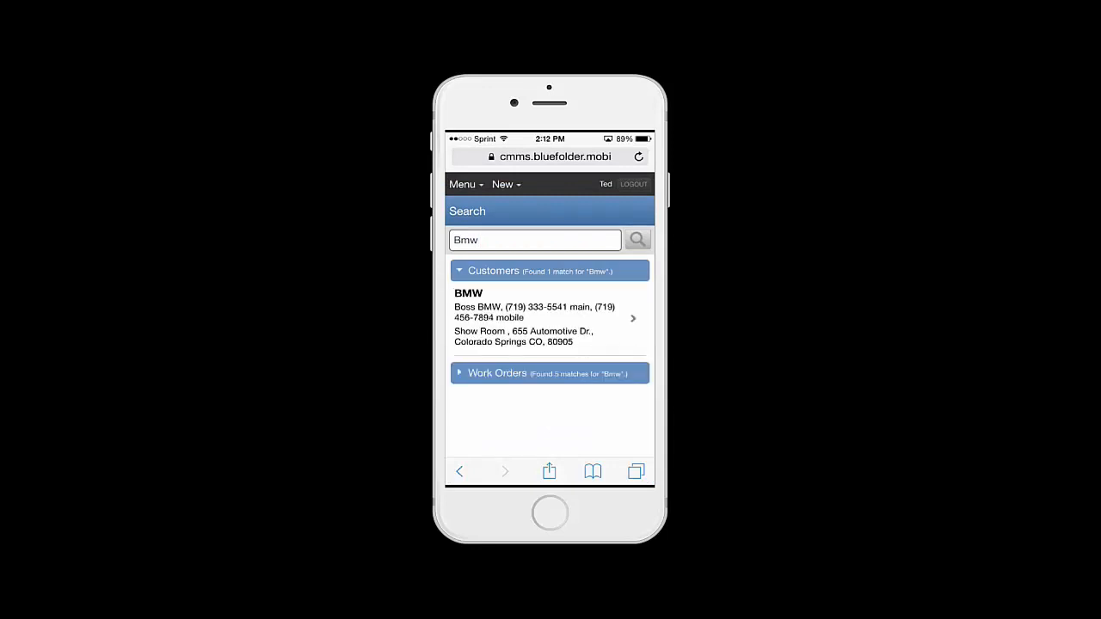
click(506, 184)
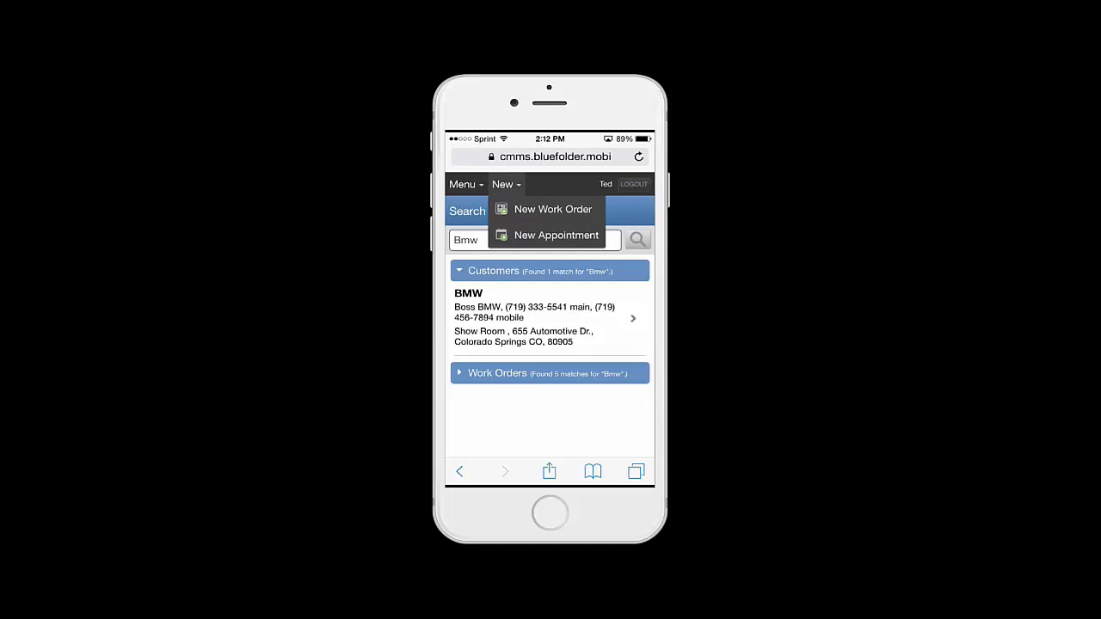
click(467, 184)
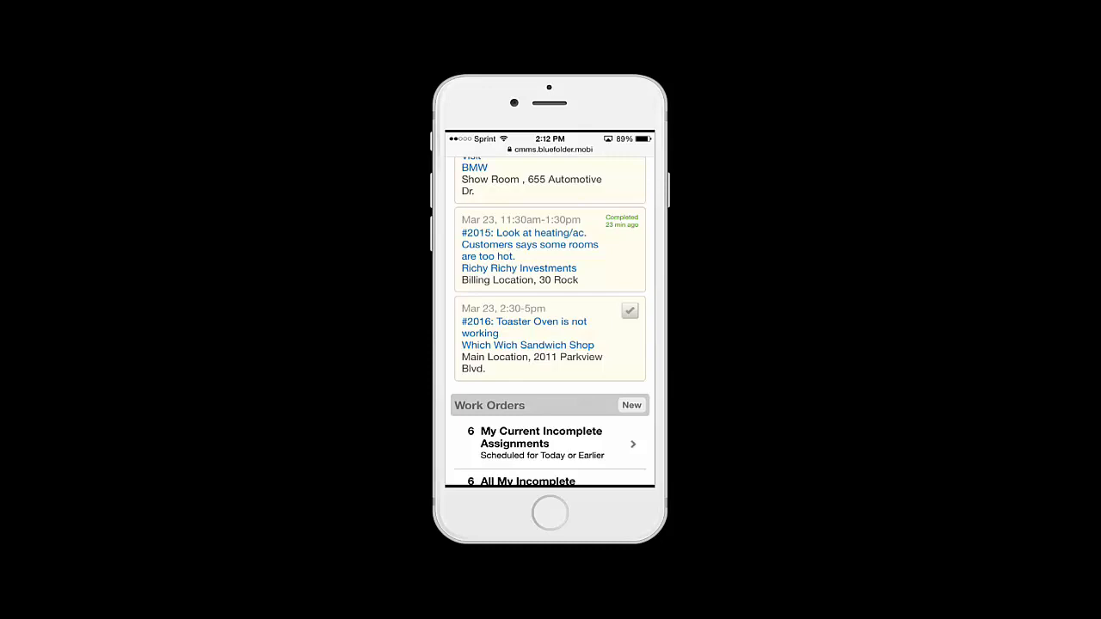
click(523, 327)
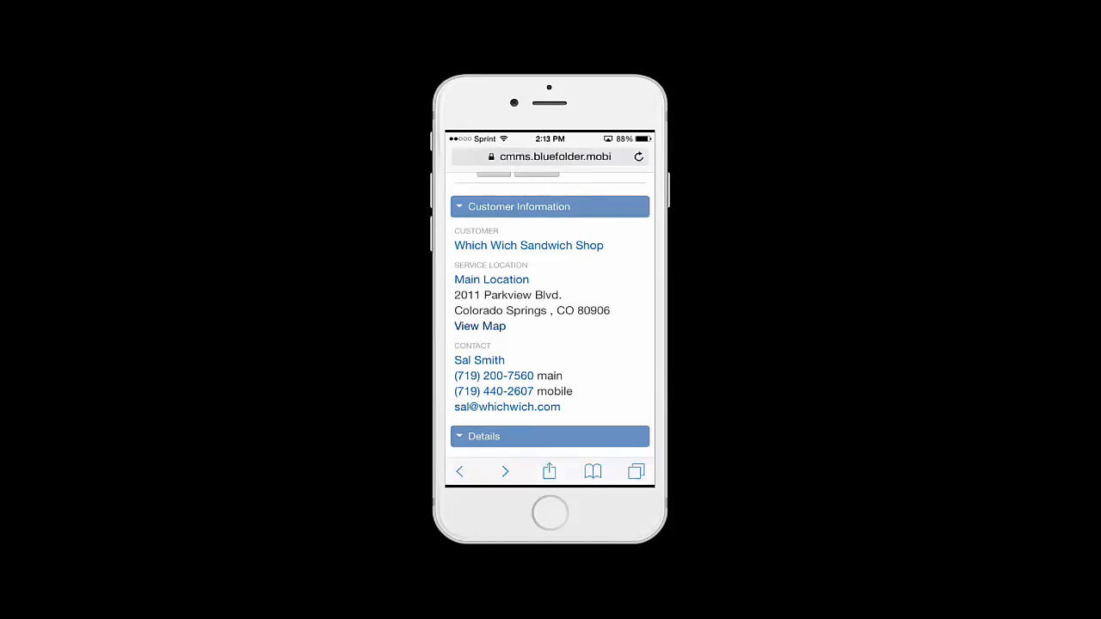
click(478, 326)
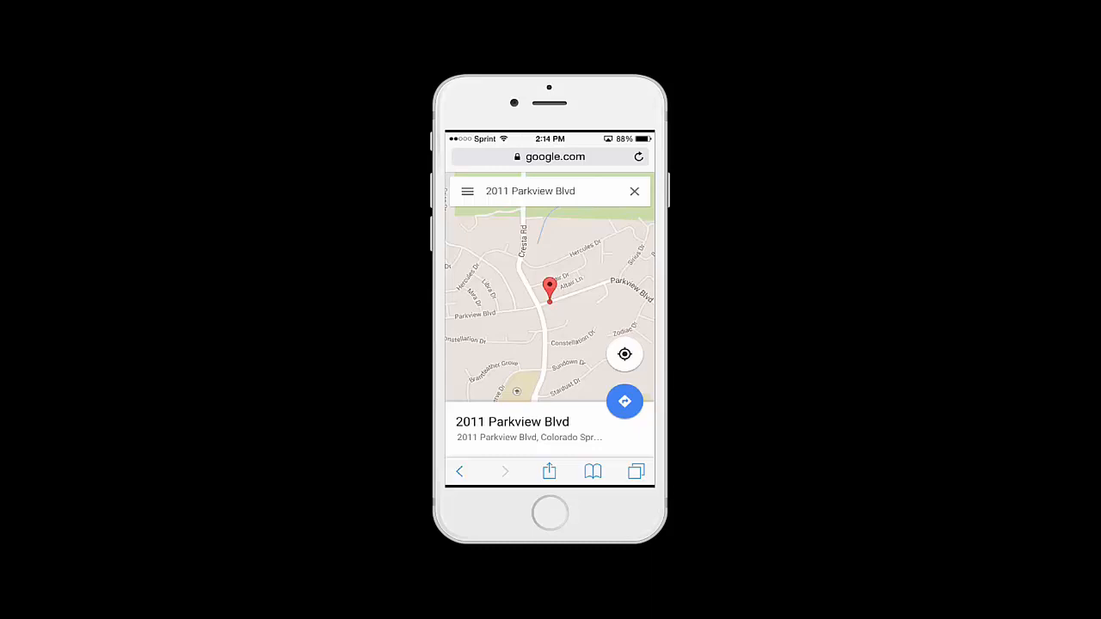
click(624, 402)
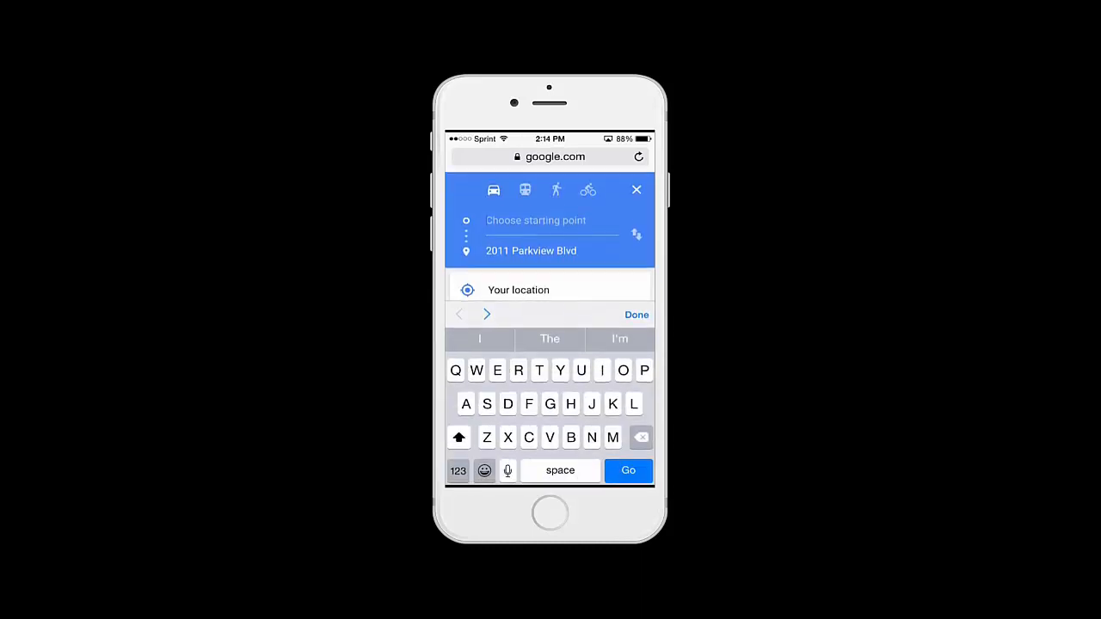
click(518, 289)
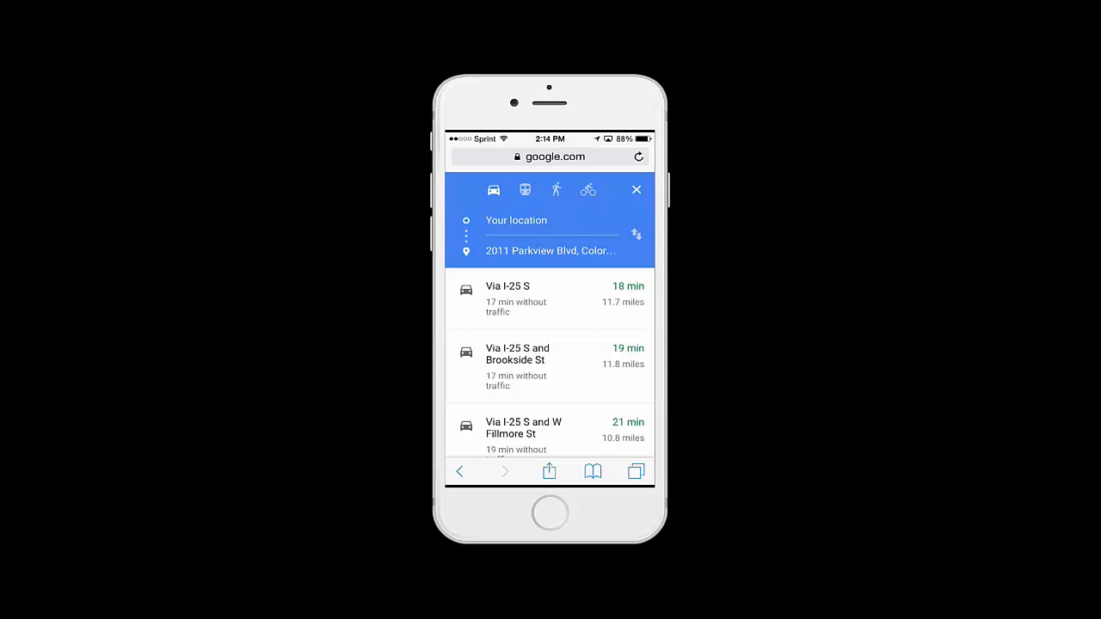
click(523, 434)
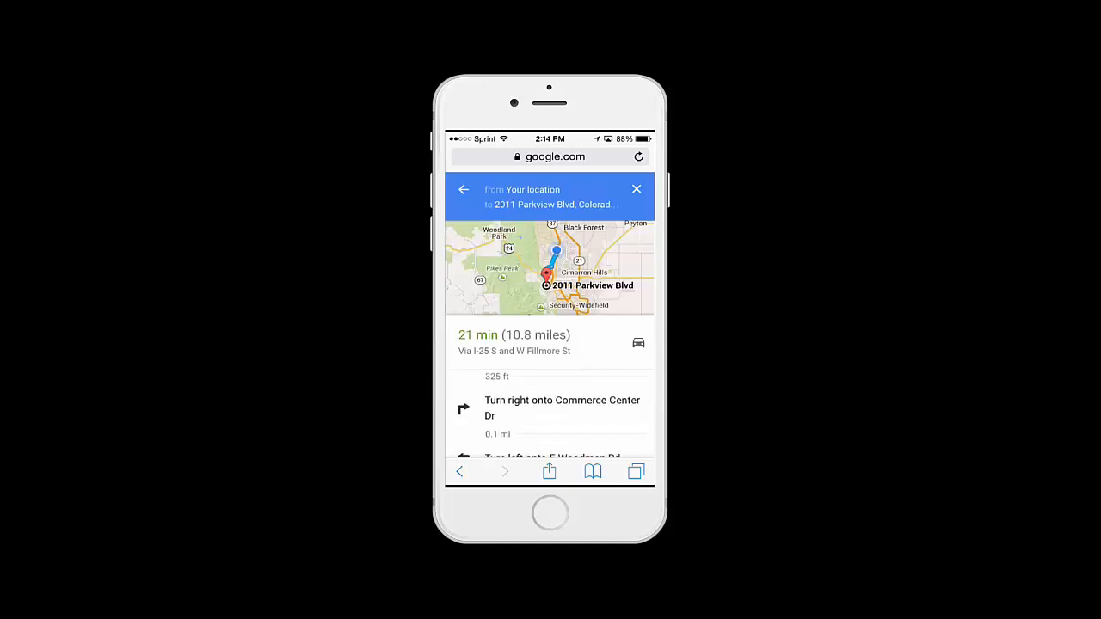
scroll(down, 3)
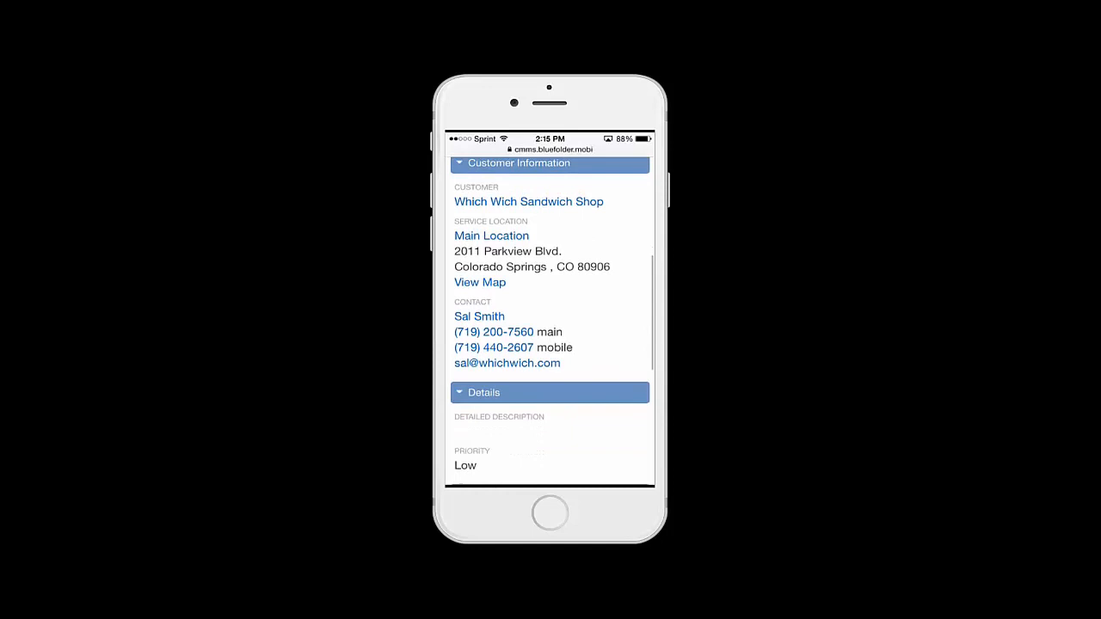
Review work order #2016's details and bring up its Actions list.
scroll(down, 3)
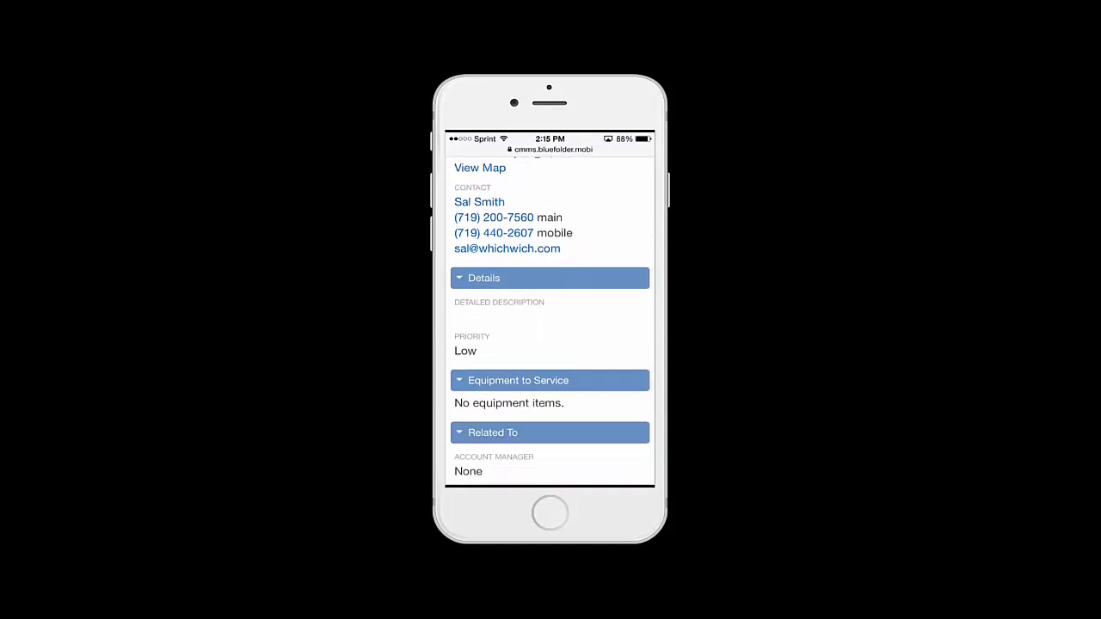
scroll(down, 3)
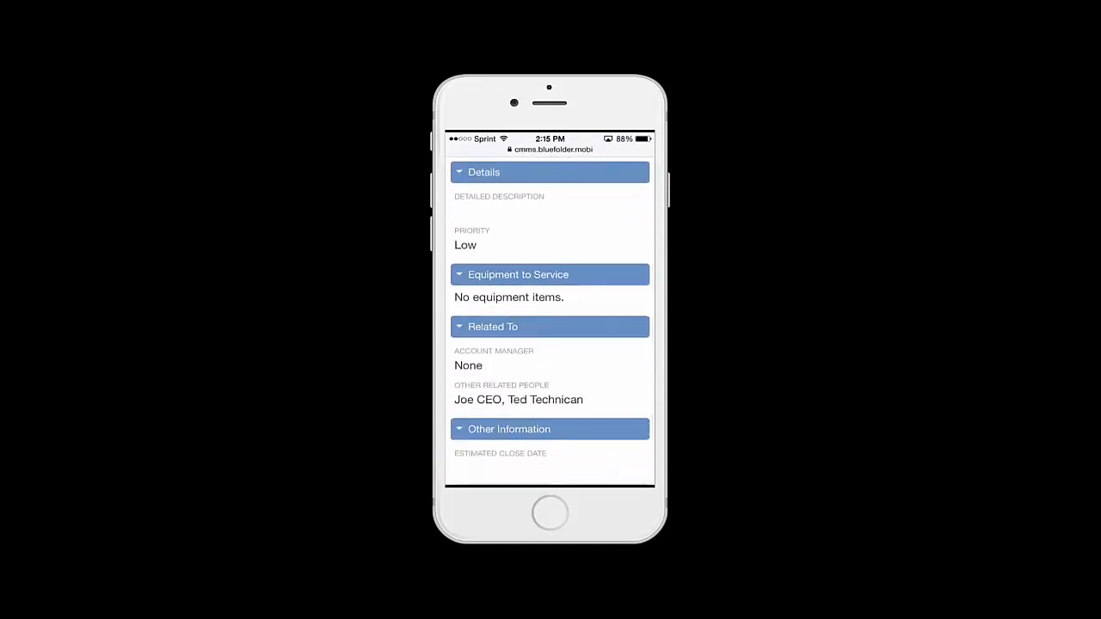
scroll(down, 3)
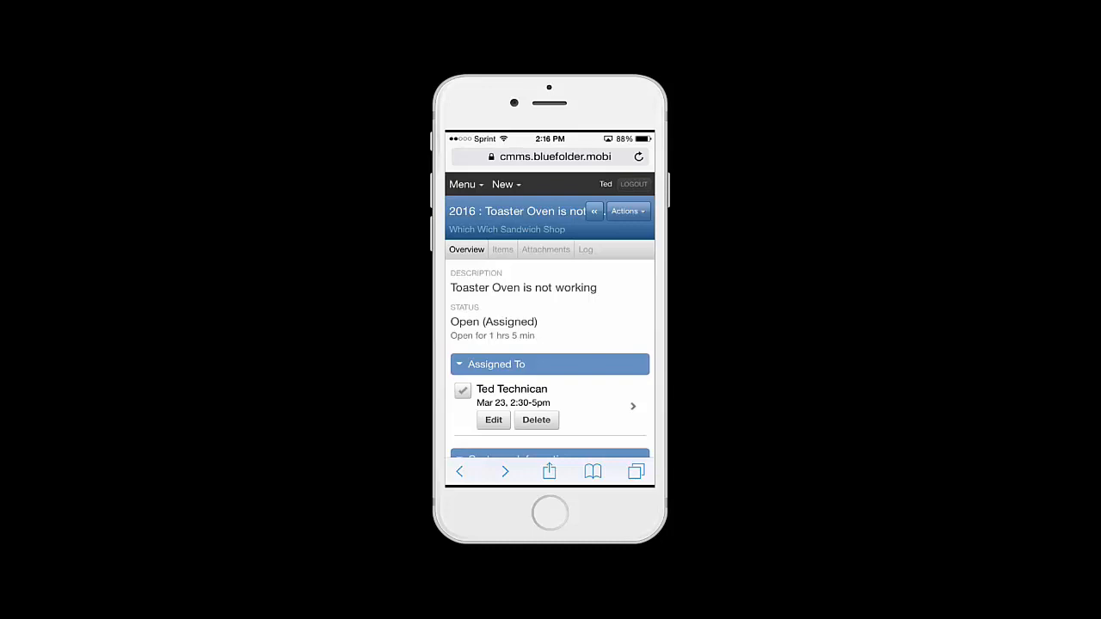
click(628, 210)
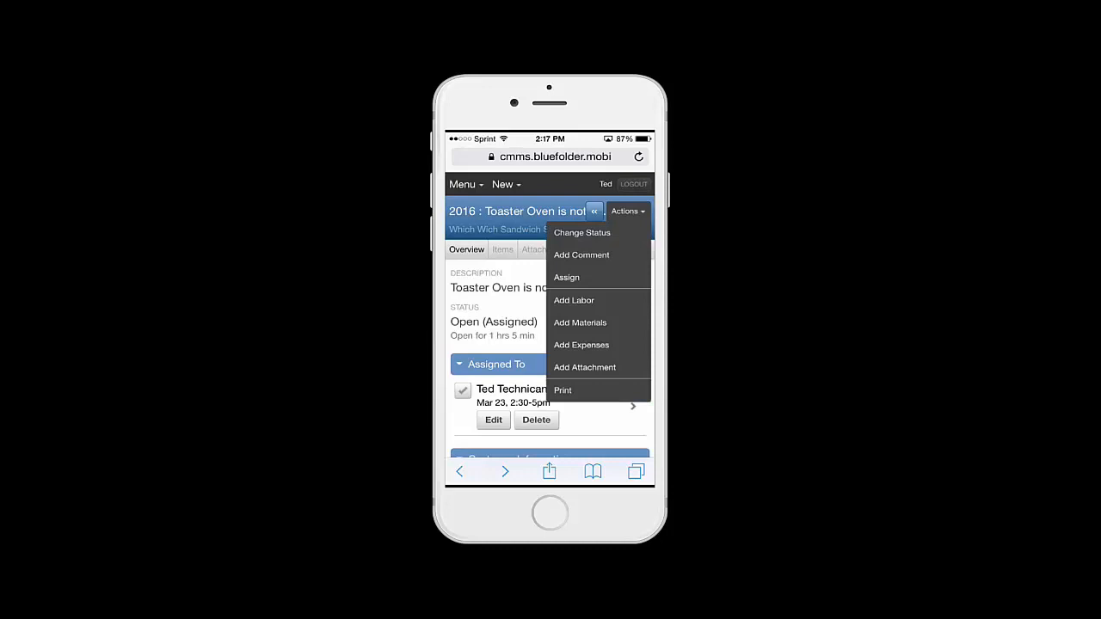
Attach a newly captured camera photo of the boxed part to work order #2016.
click(585, 368)
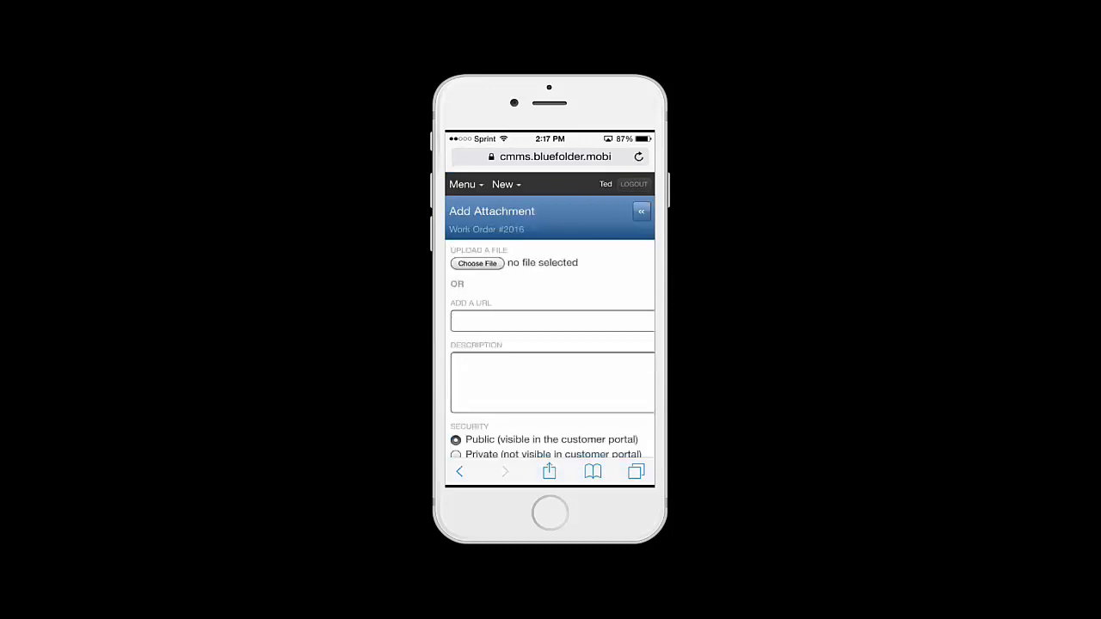
click(476, 263)
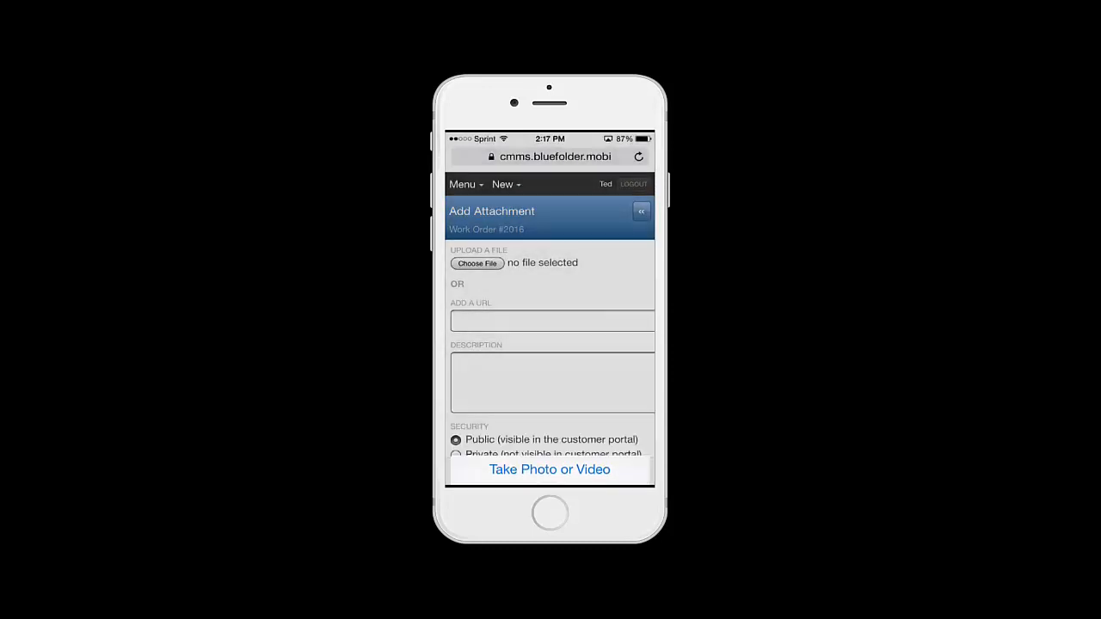
click(549, 468)
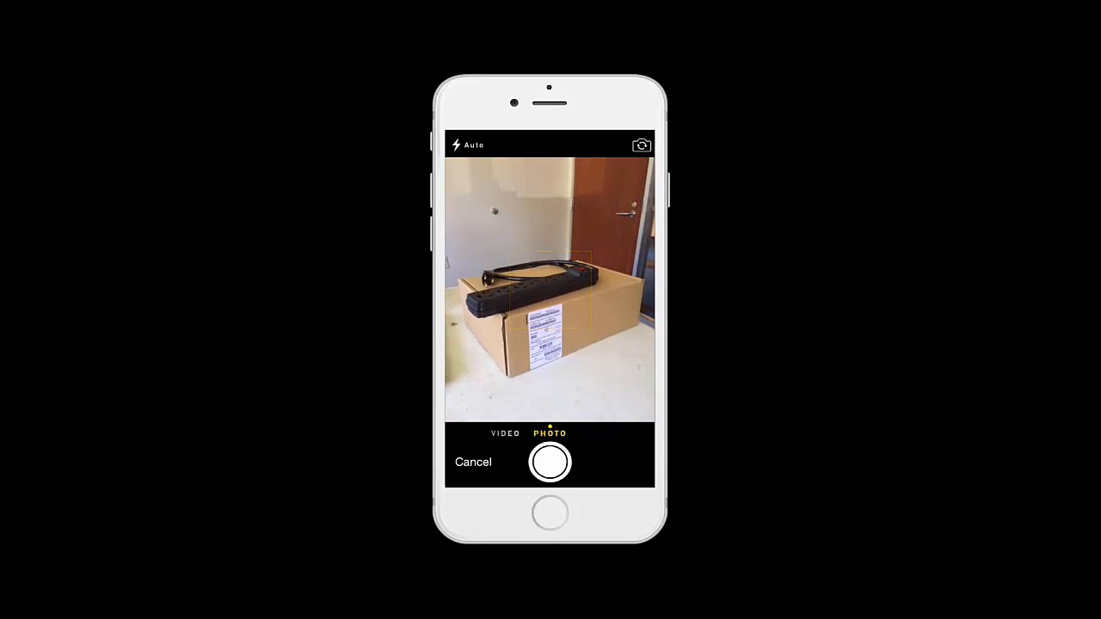
click(551, 461)
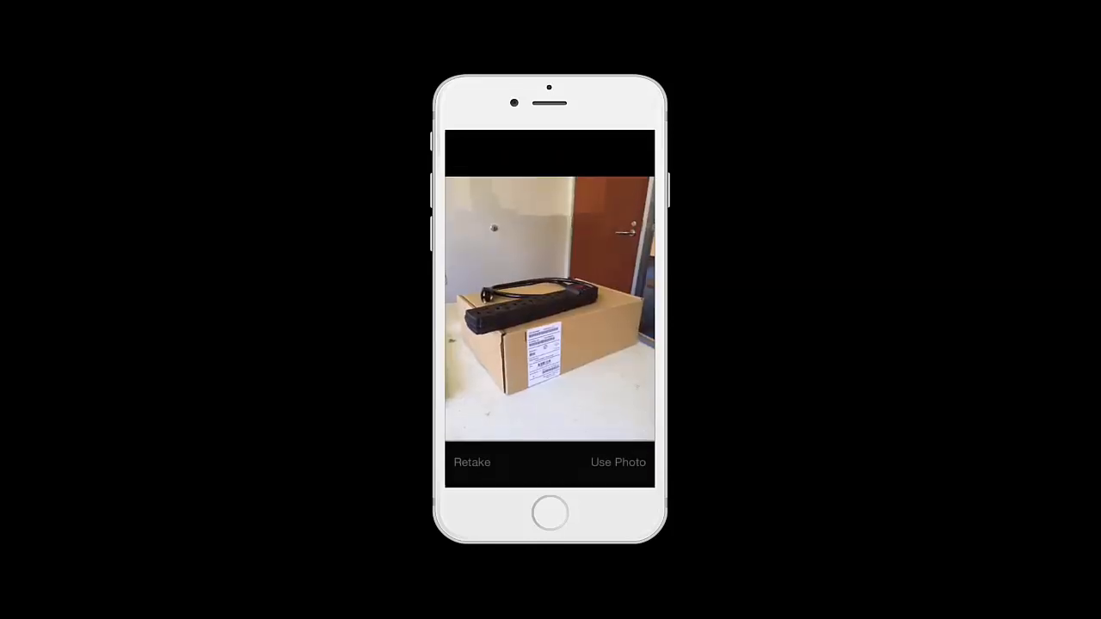
click(618, 461)
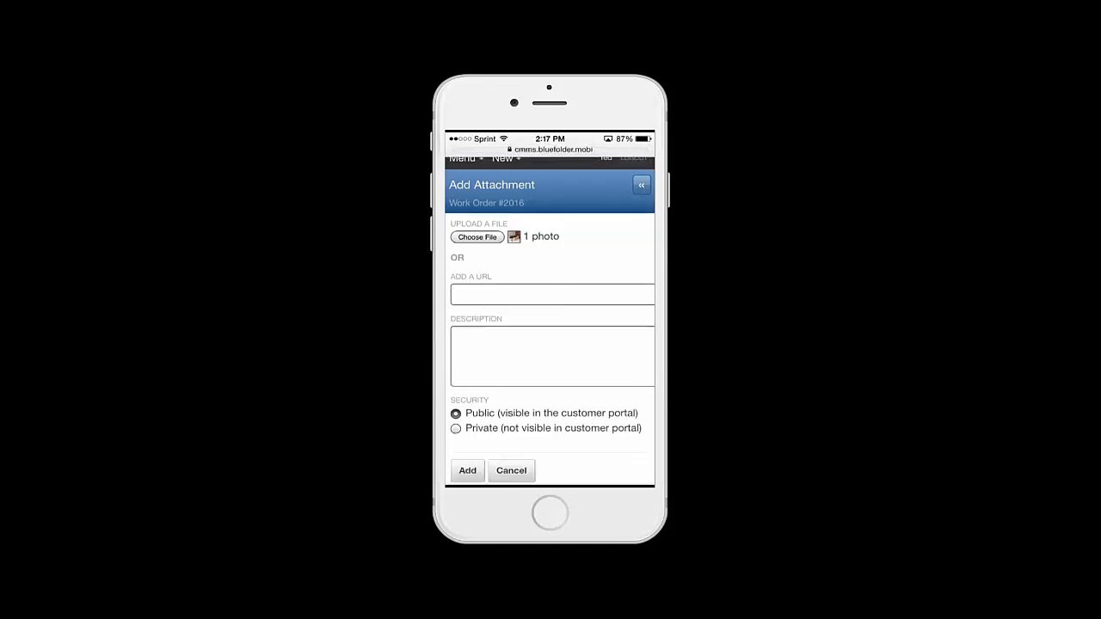
click(468, 471)
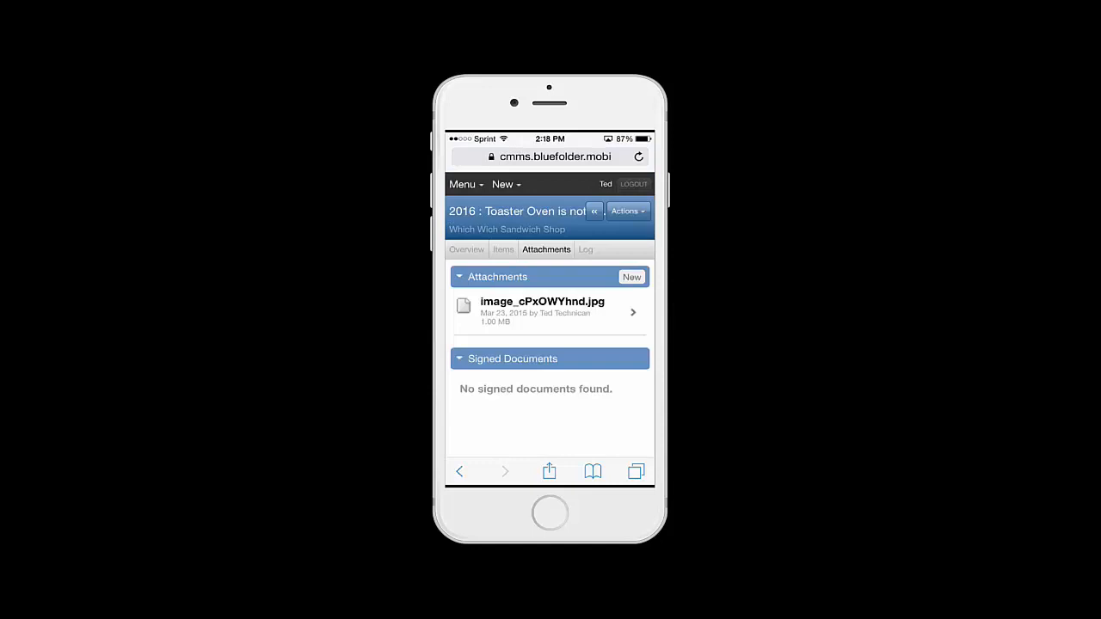
scroll(up, 3)
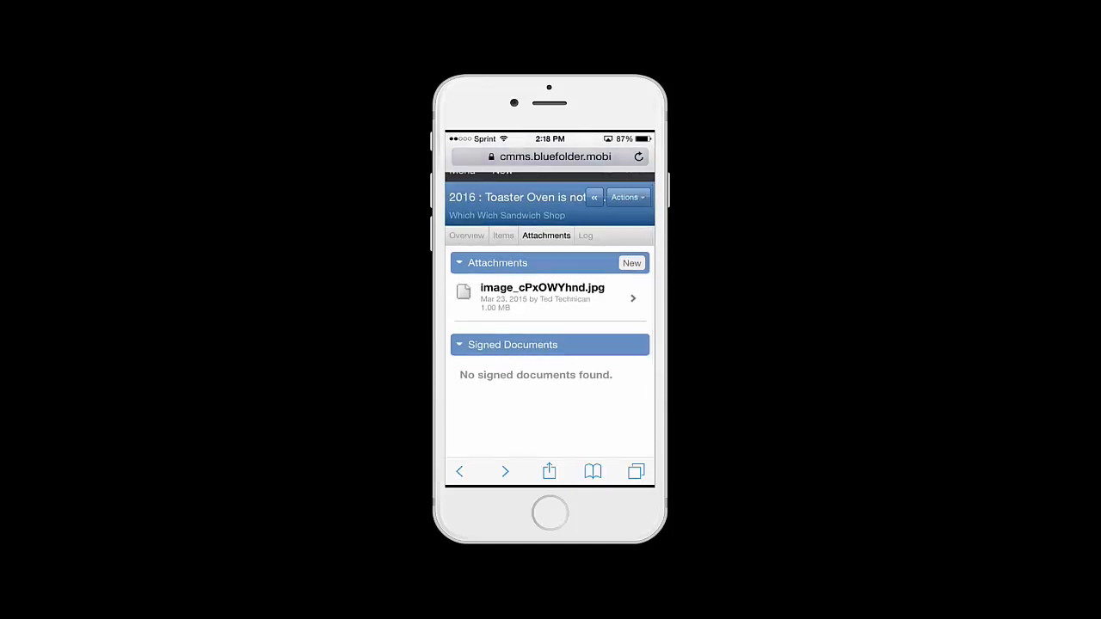
Add a Toaster Electrical Cord material item, quantity 1, with a dictated replacement comment, and save it.
click(627, 196)
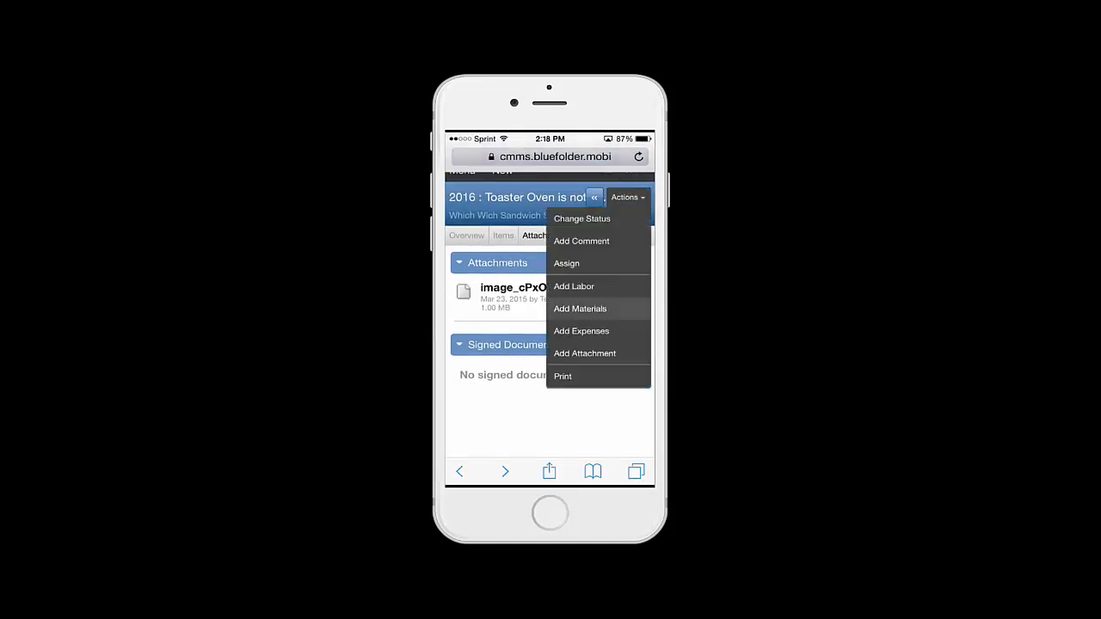
click(580, 308)
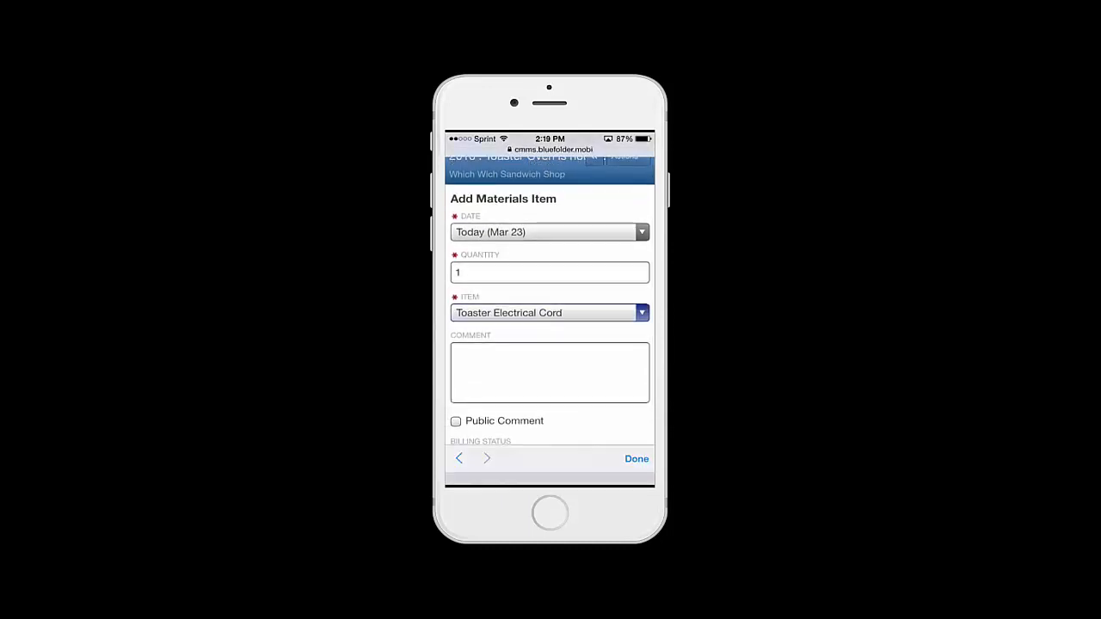
click(549, 371)
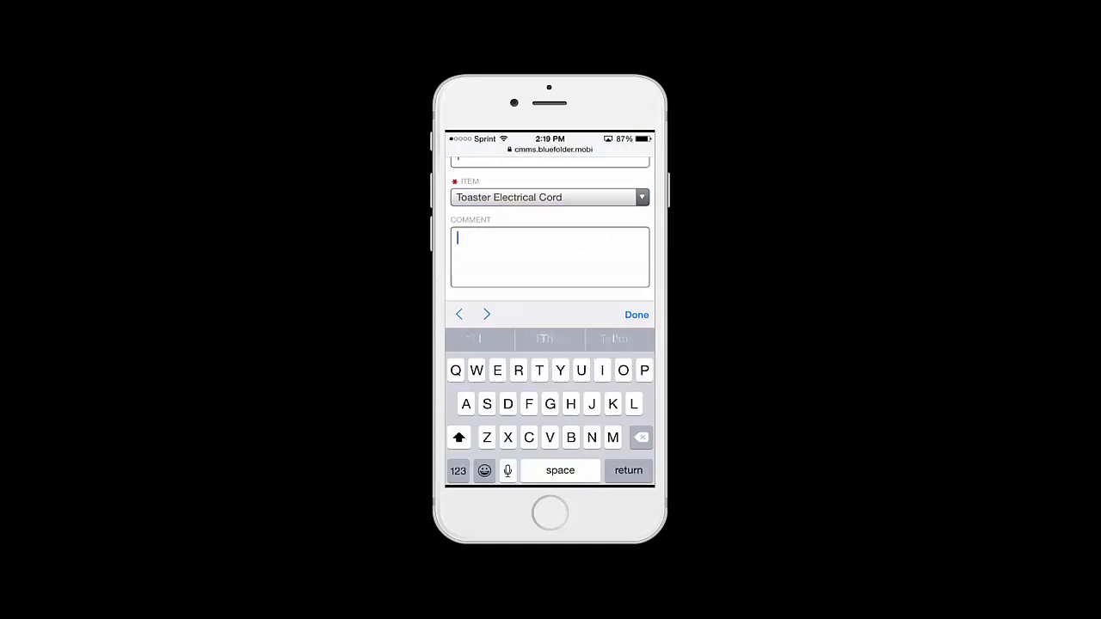
scroll(down, 3)
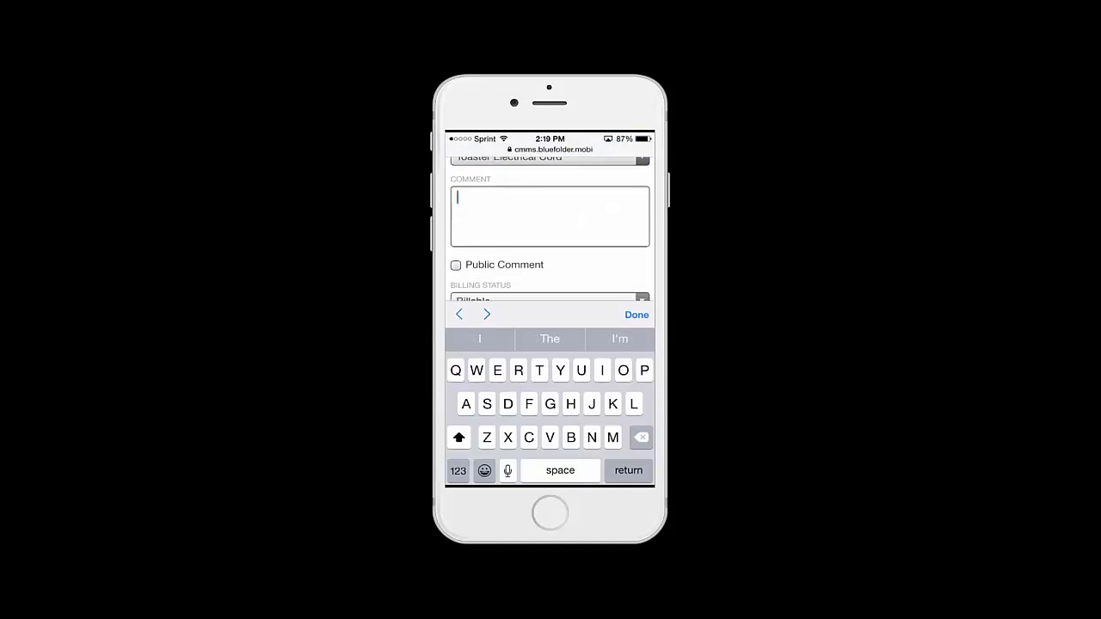
text(ext)
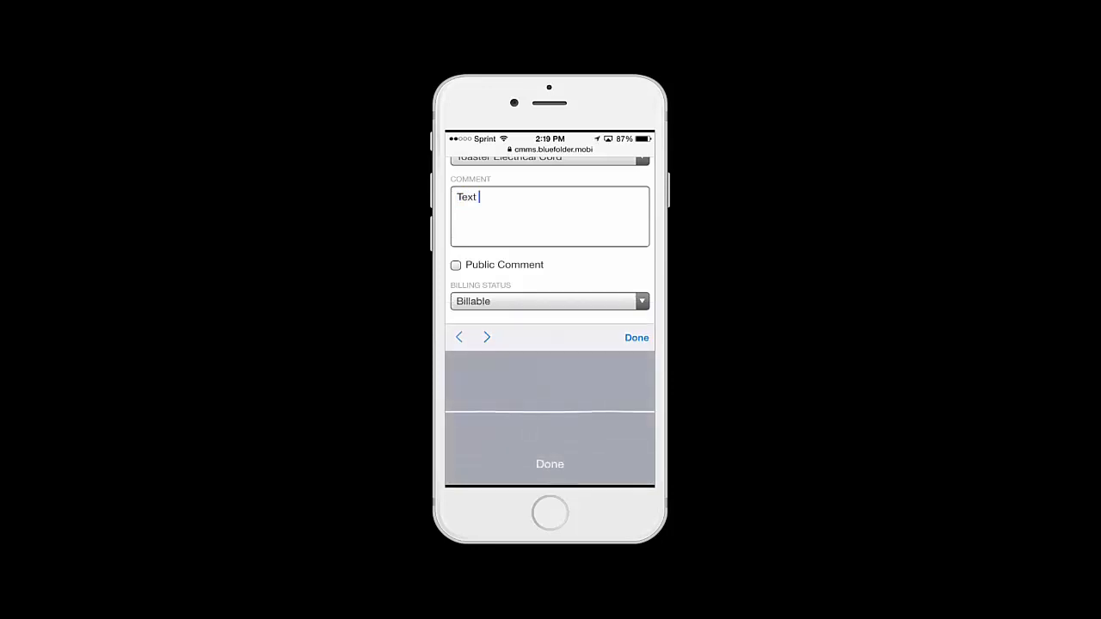
text(within the phone or device)
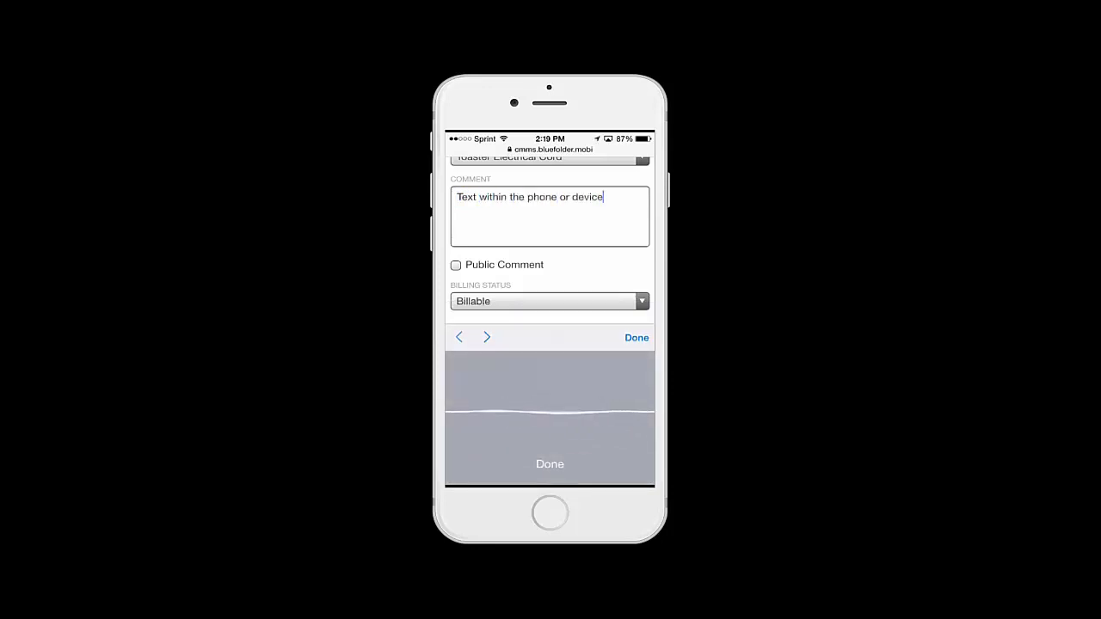
text(to dictate why the parts being)
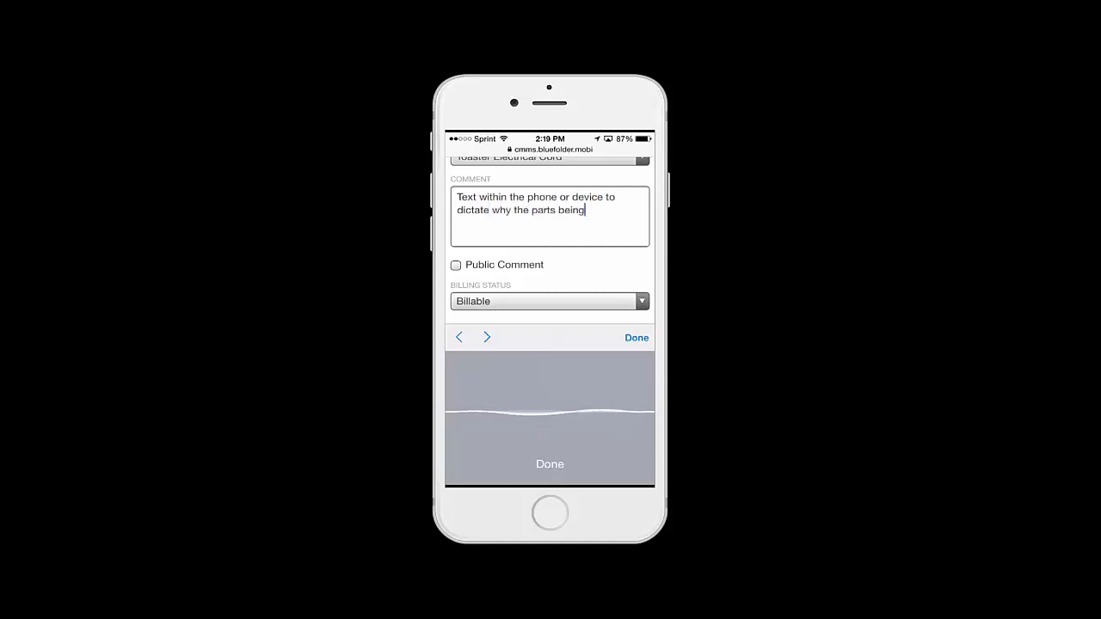
text(replaced)
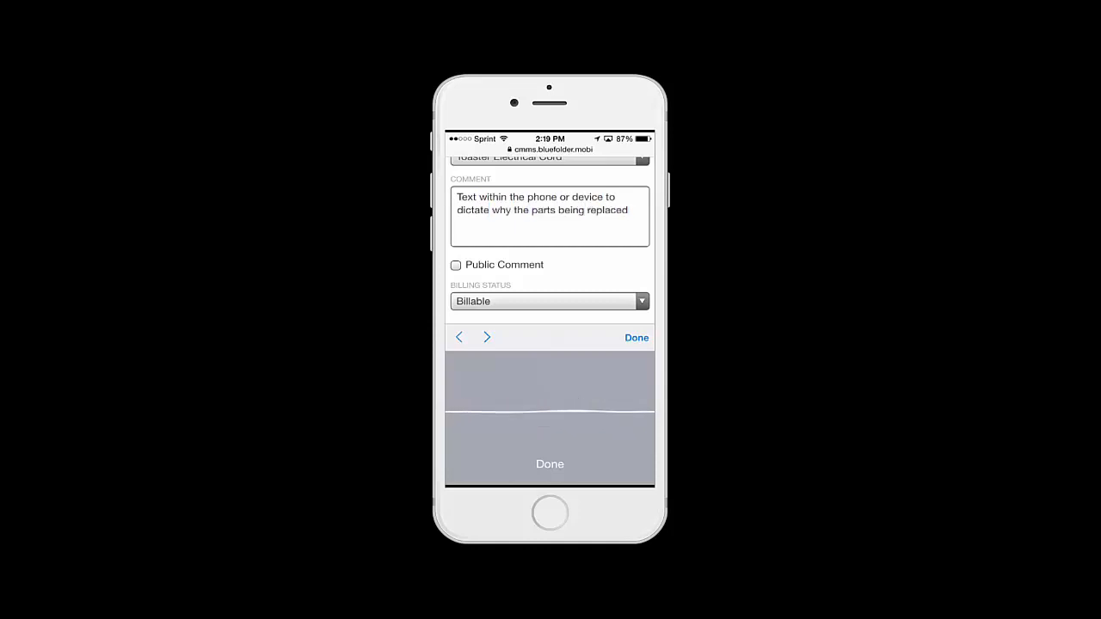
click(636, 337)
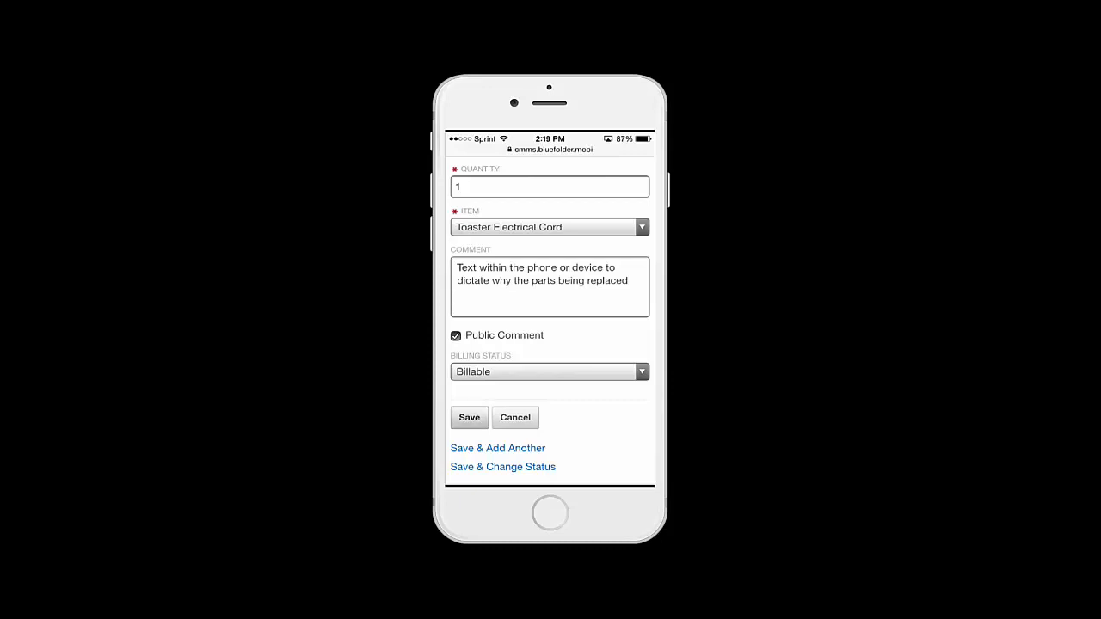
click(468, 418)
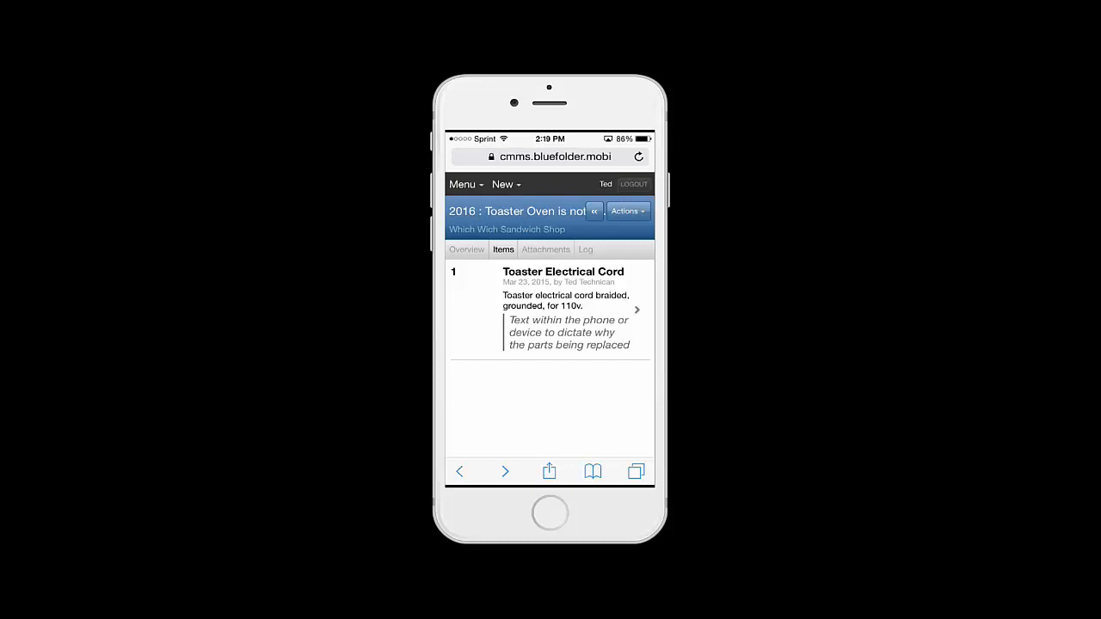
Complete the assignment with a 2 hrs 45 mins labor entry and a dictated public comment, and save it.
click(628, 209)
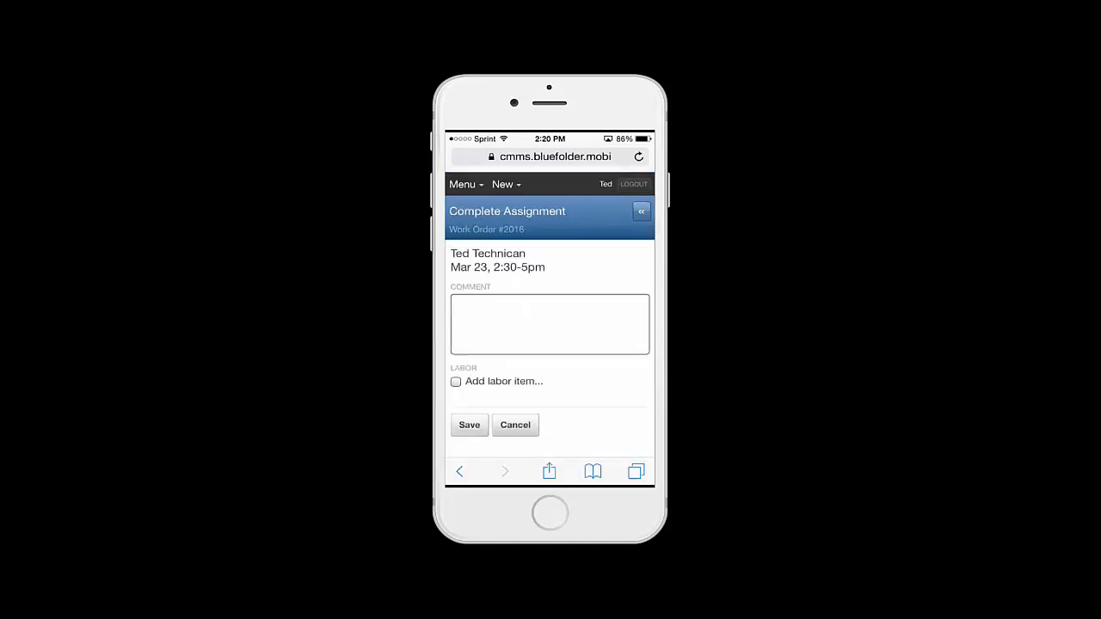
click(454, 382)
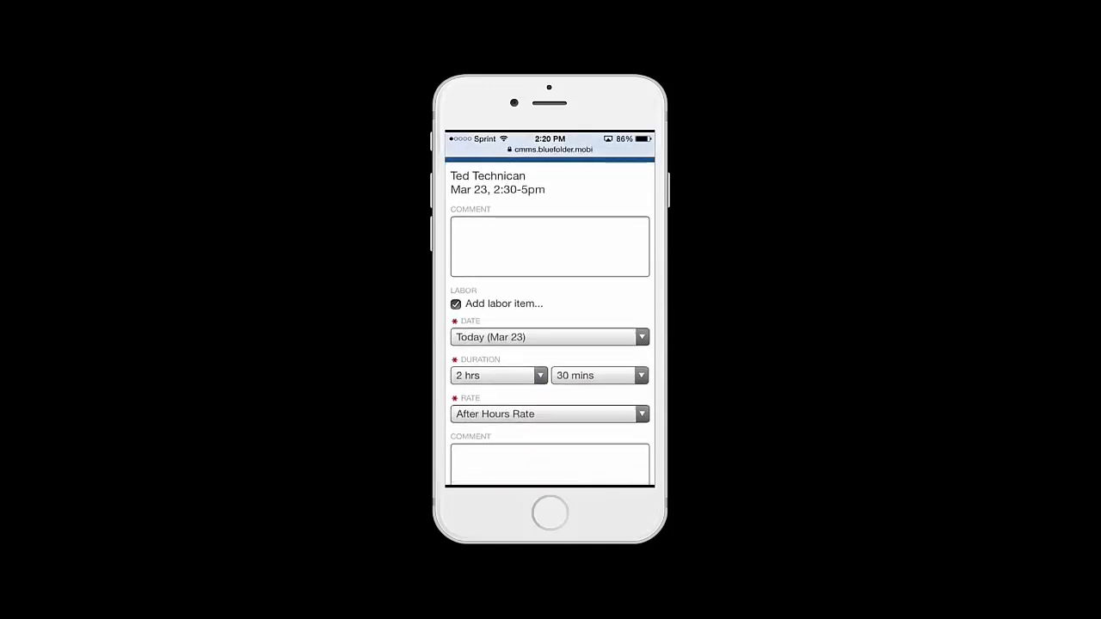
click(593, 375)
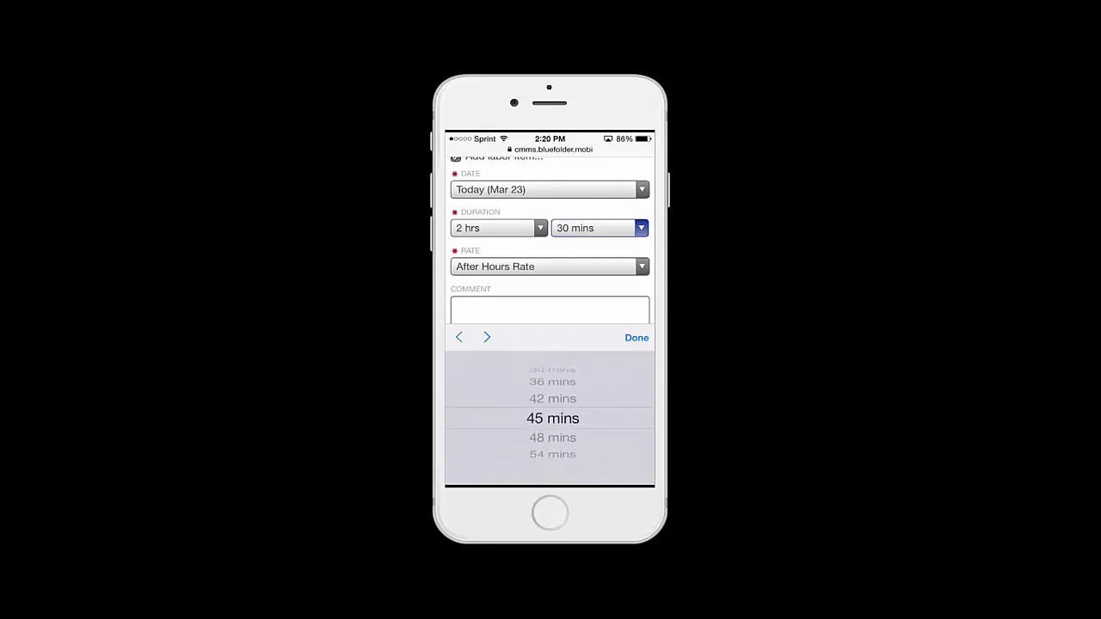
click(551, 310)
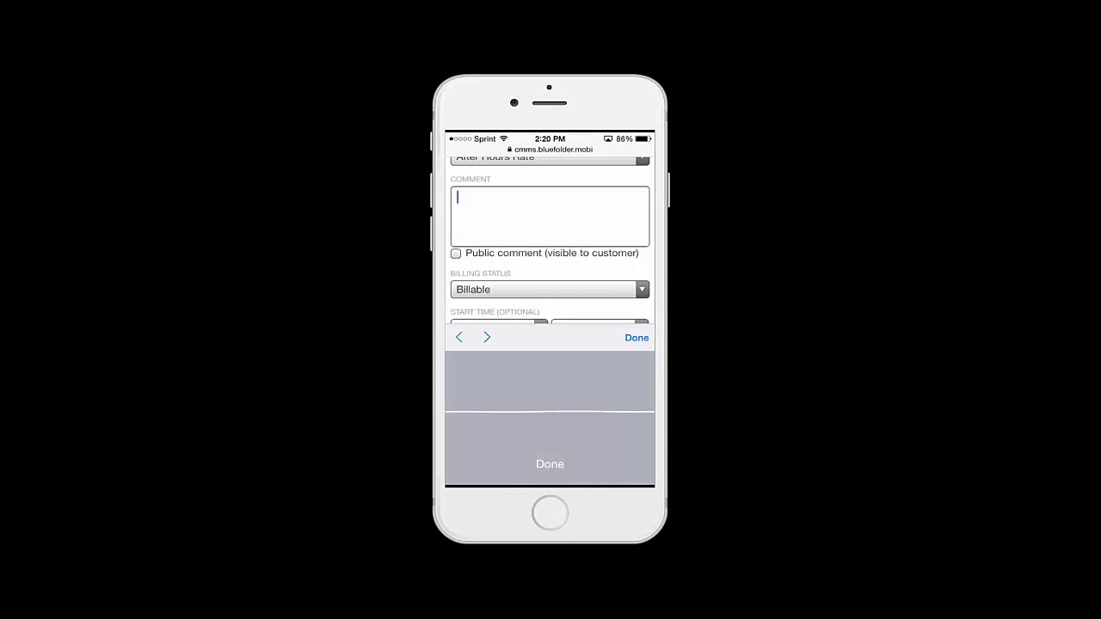
text(Casework and leverage the)
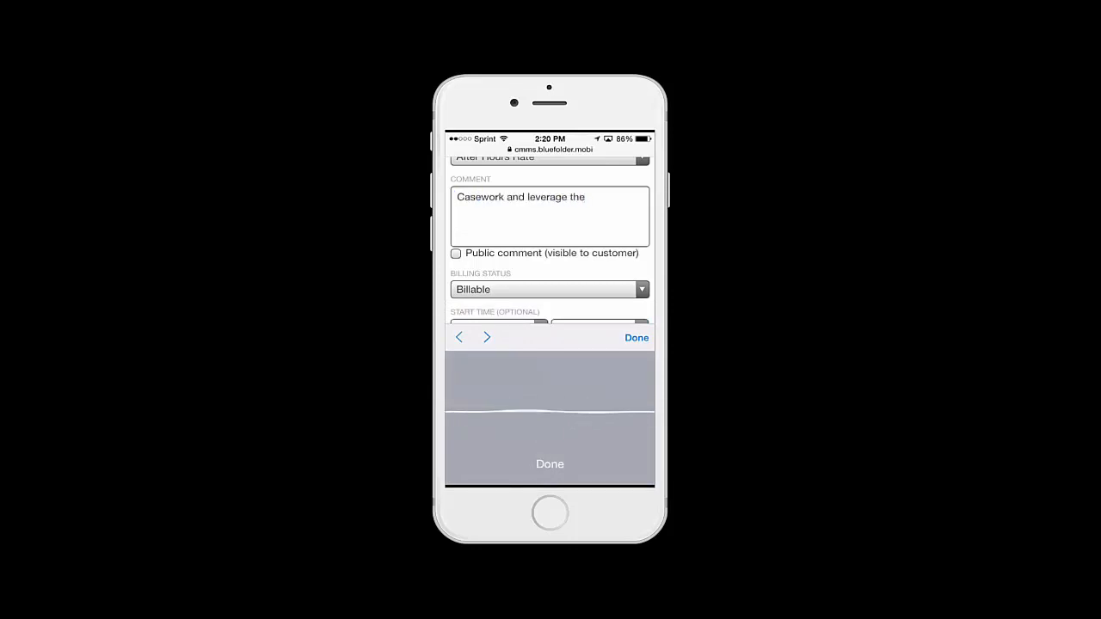
text(built-in microphone within the iPhone)
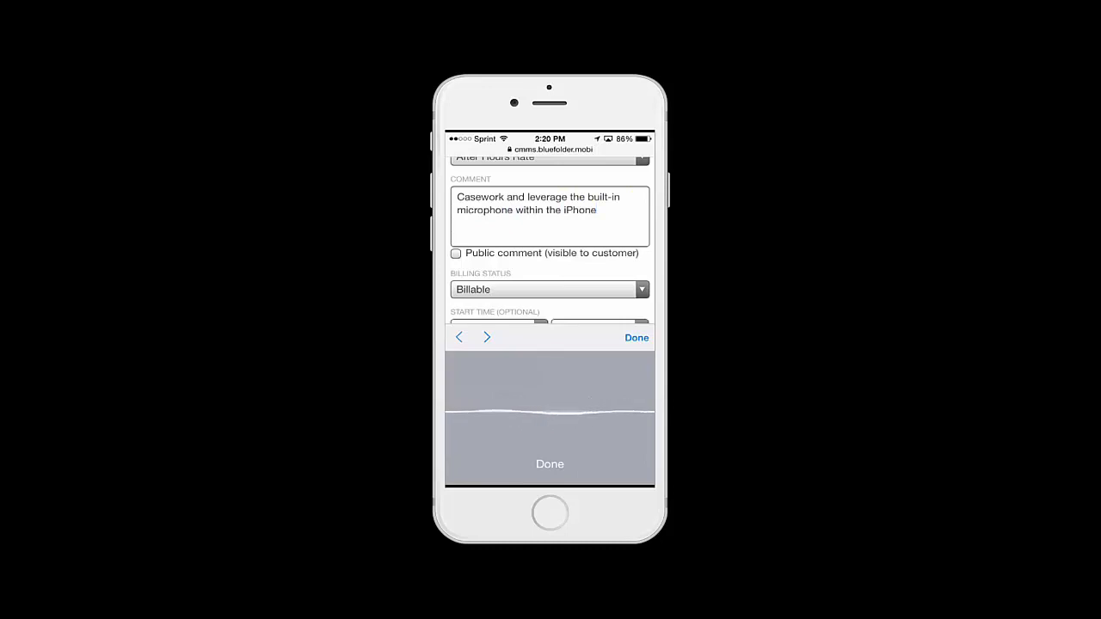
text(and dictate why and where)
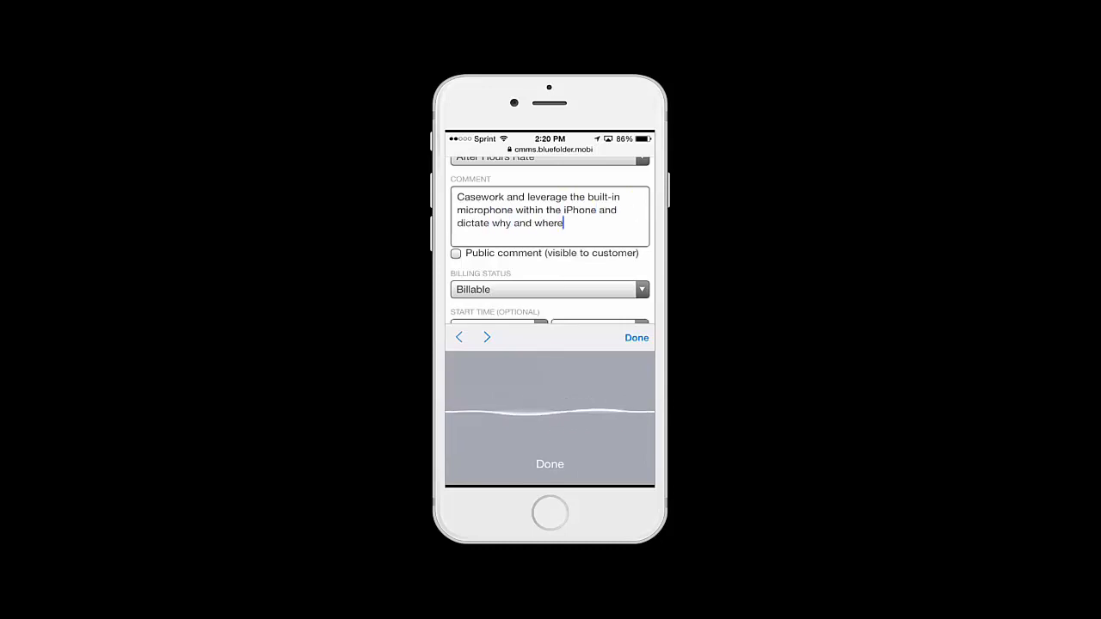
click(637, 337)
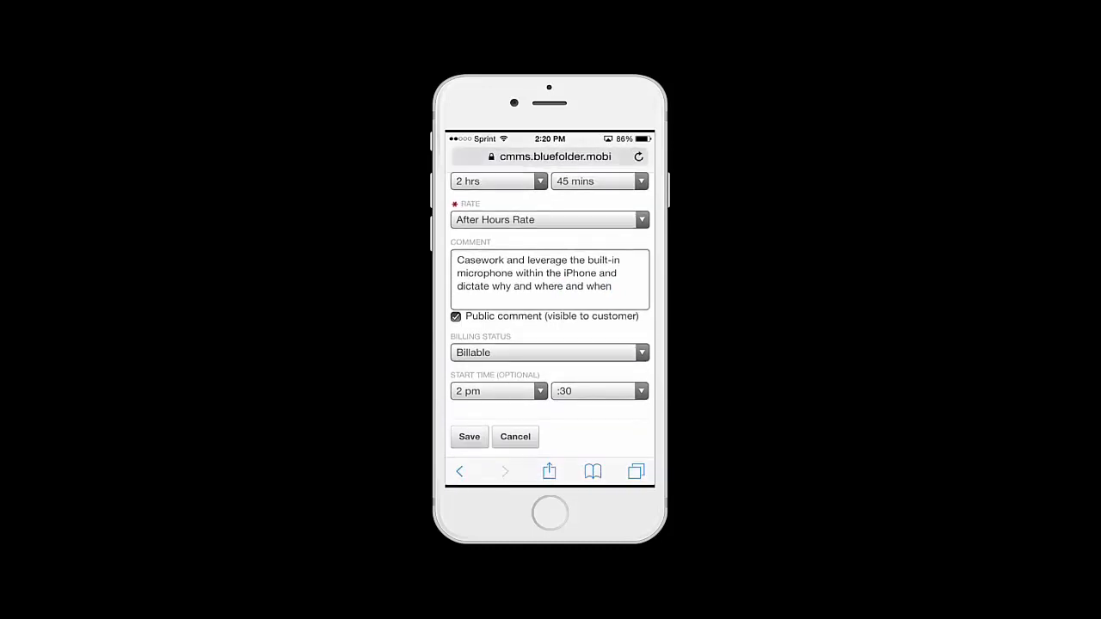
click(468, 437)
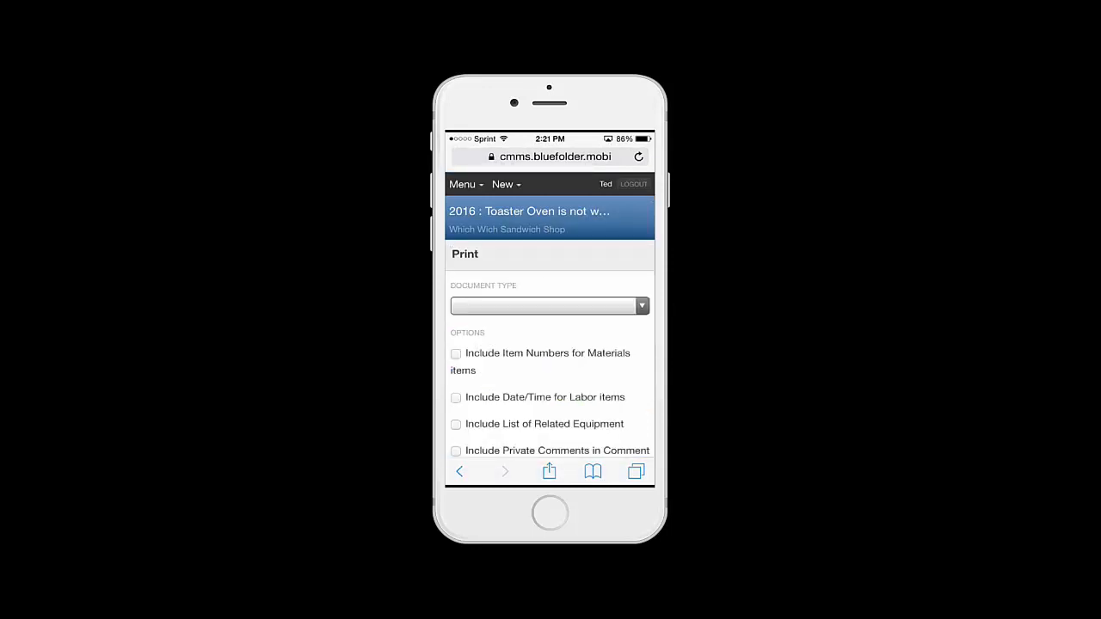
Generate the Entry Form print preview for Work Order 2016 and review the cord and labor lines.
click(546, 306)
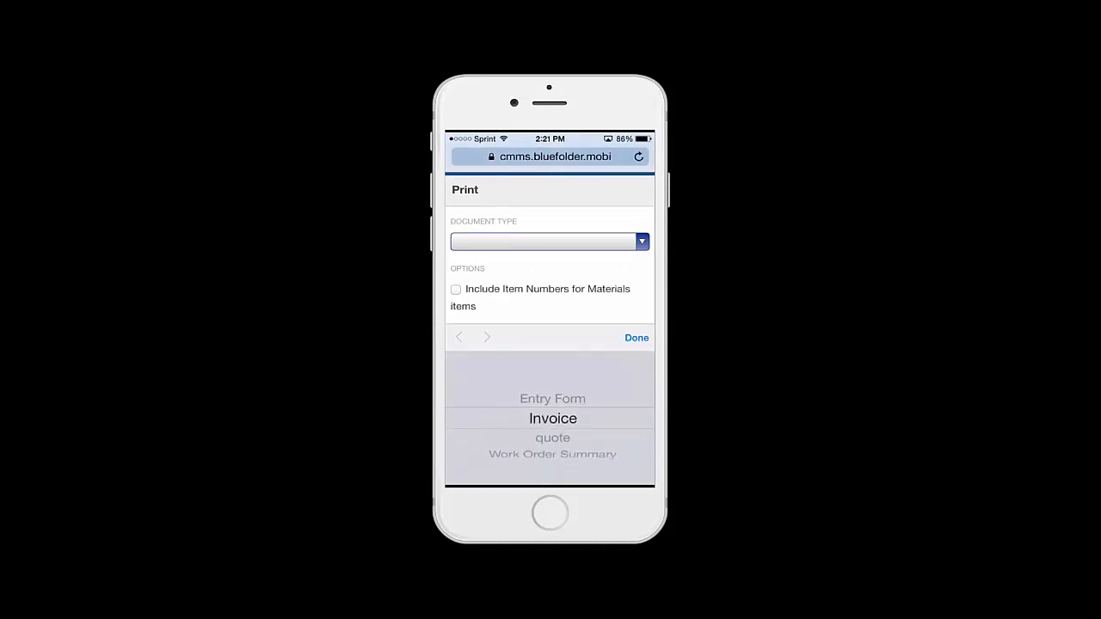
click(552, 399)
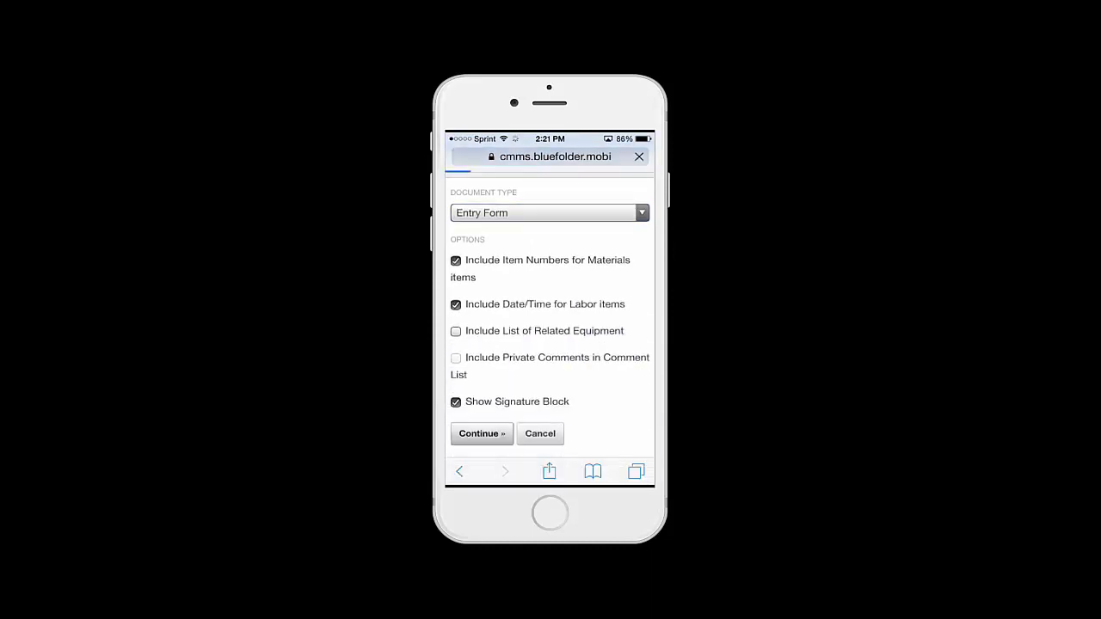
click(481, 433)
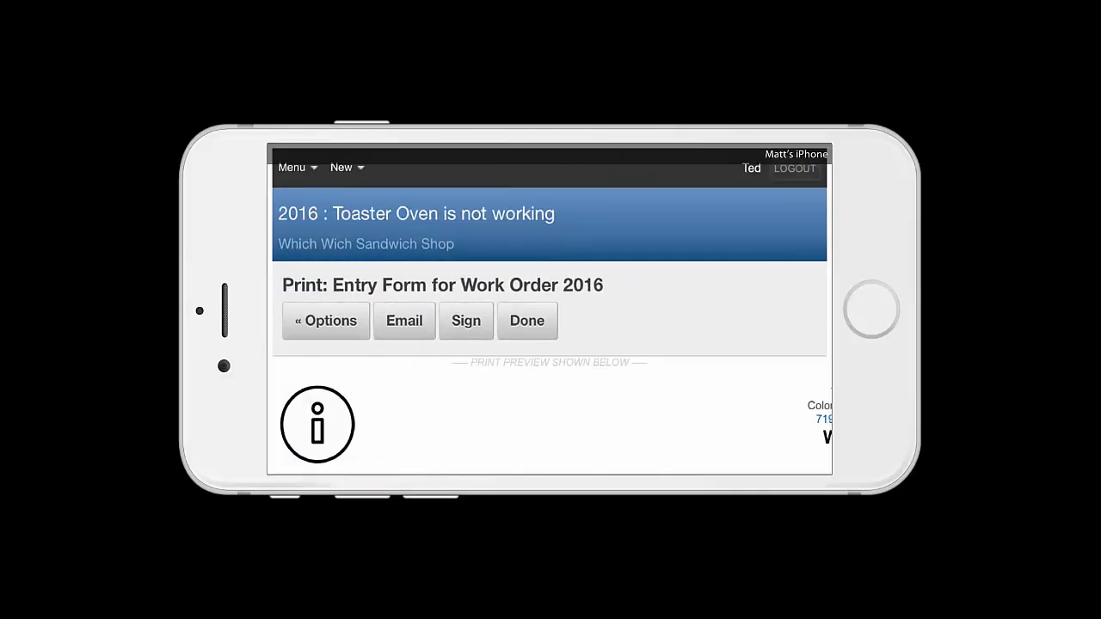
scroll(down, 3)
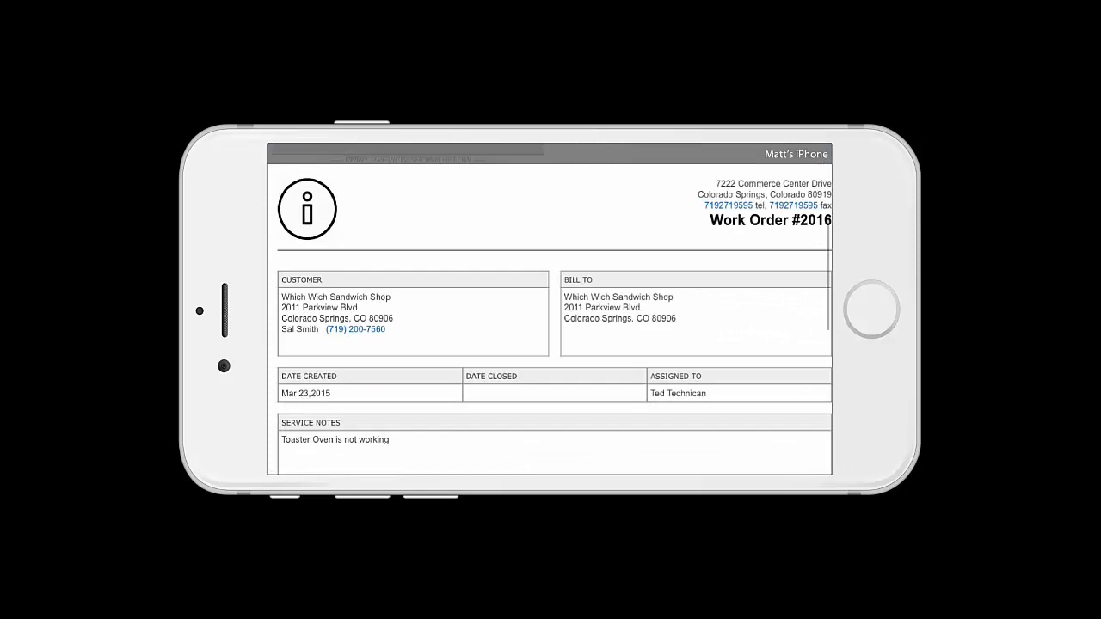
scroll(down, 3)
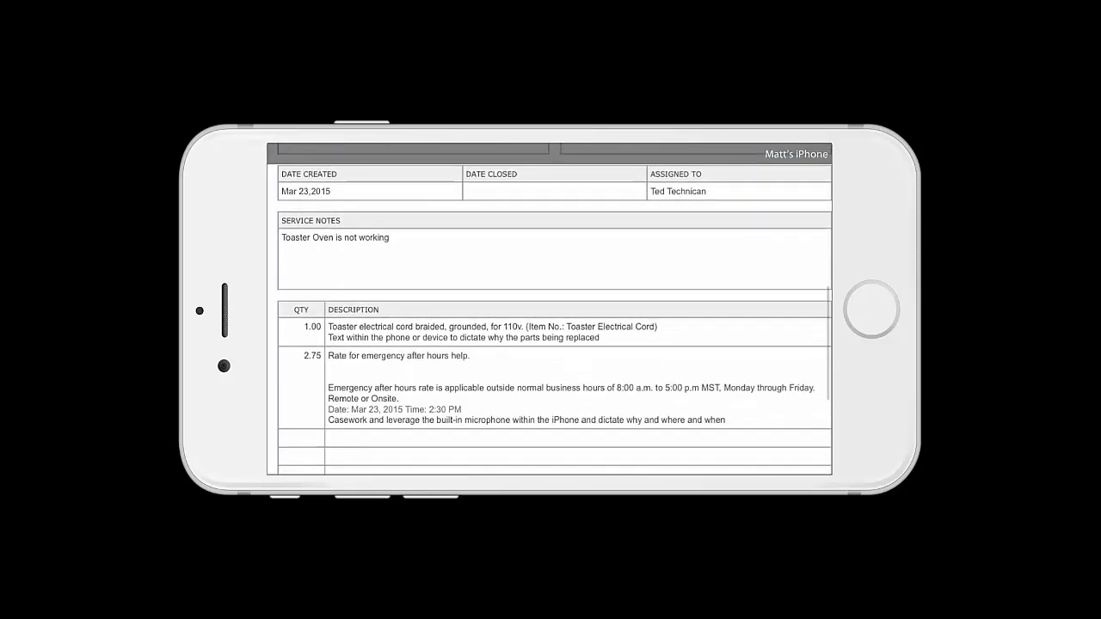
scroll(down, 3)
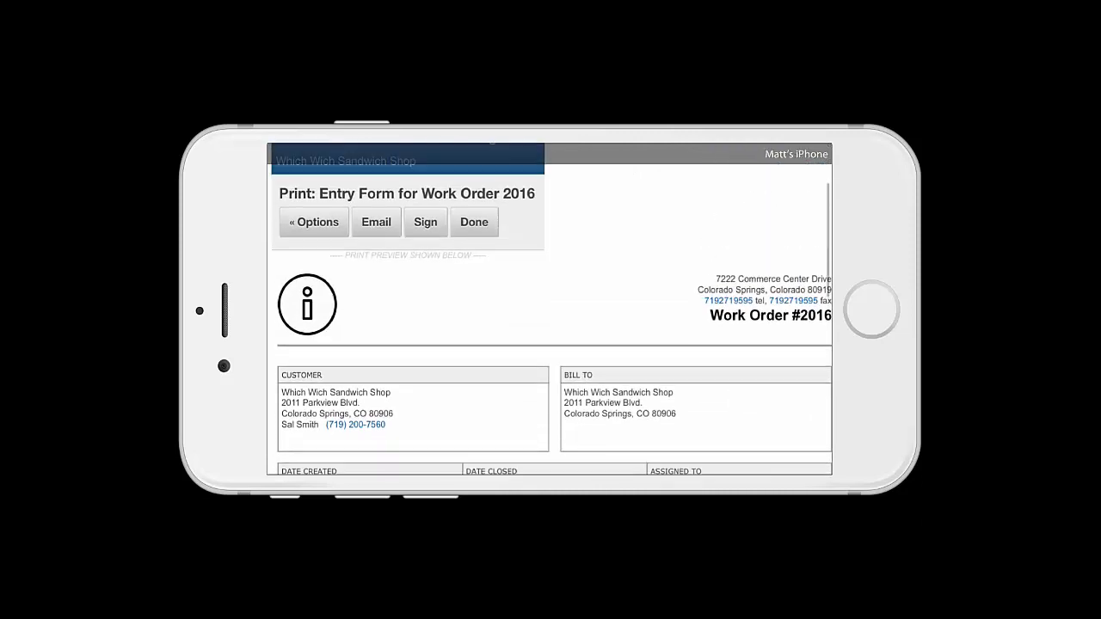
Have the customer sign the entry form with typed name and signature, then submit it.
click(425, 222)
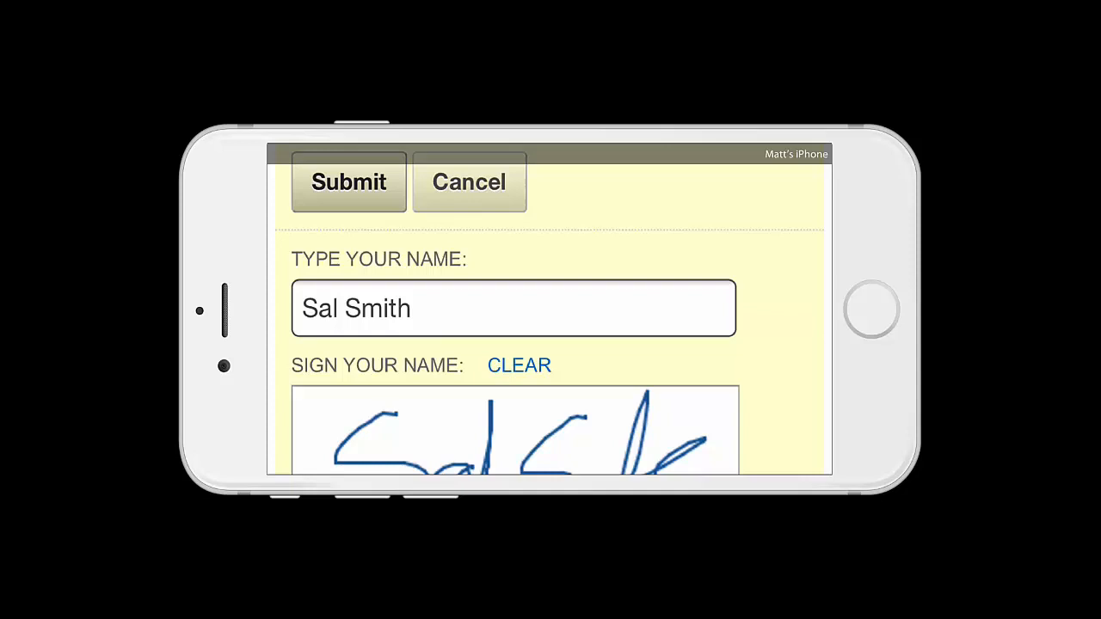
click(347, 182)
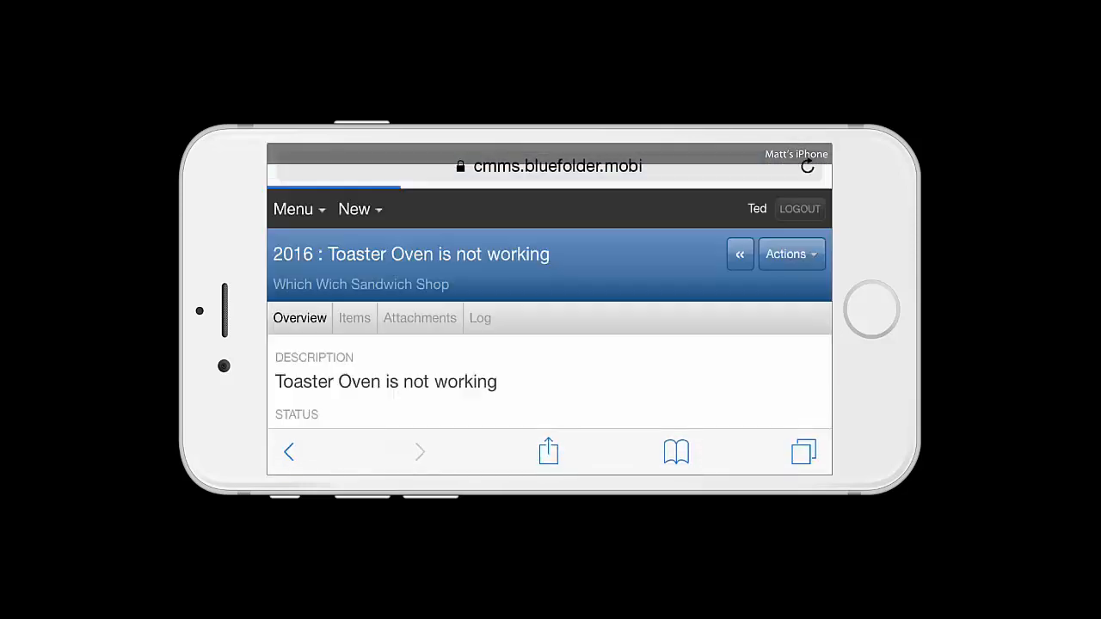
Confirm work order 2016's status as Work Complete via Actions > Change Status.
scroll(down, 3)
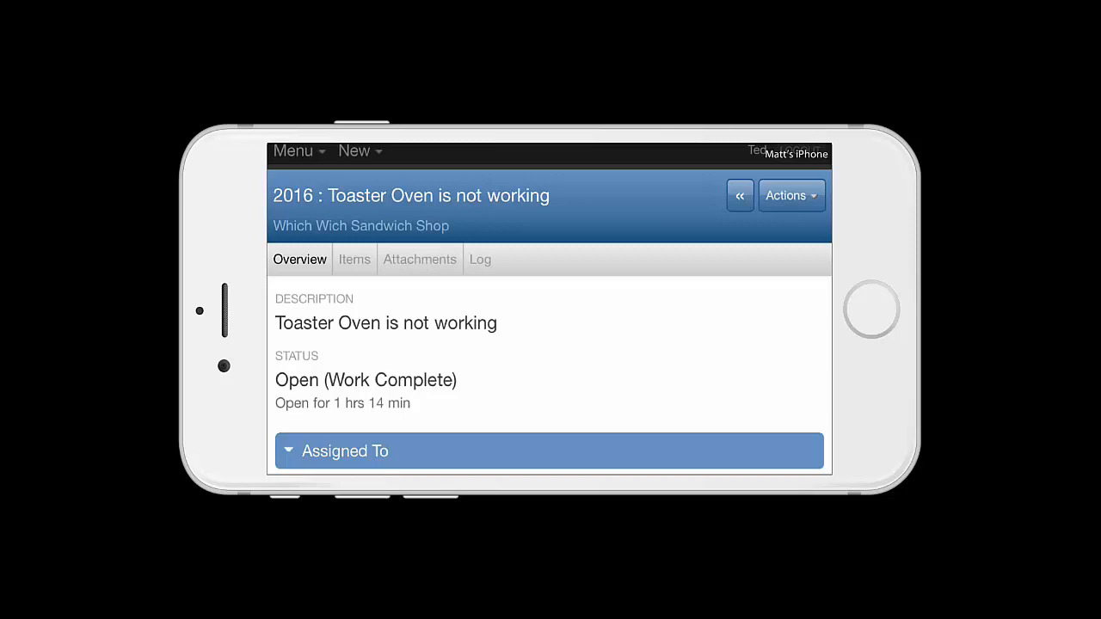
click(787, 196)
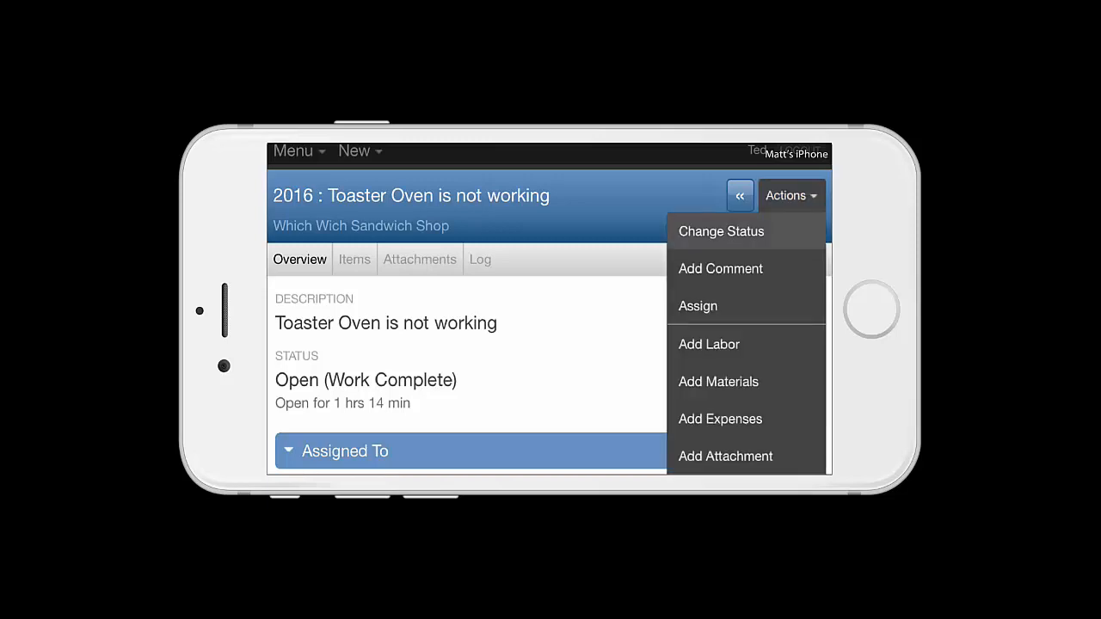
click(720, 230)
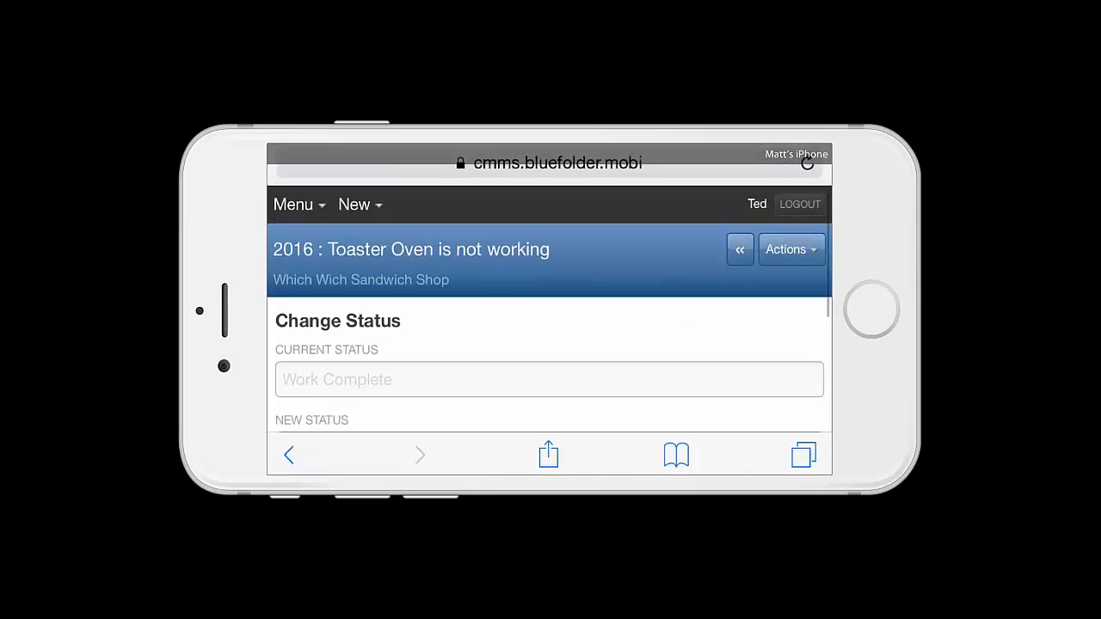
Return to the dashboard showing today's Mar 23 schedule.
click(300, 203)
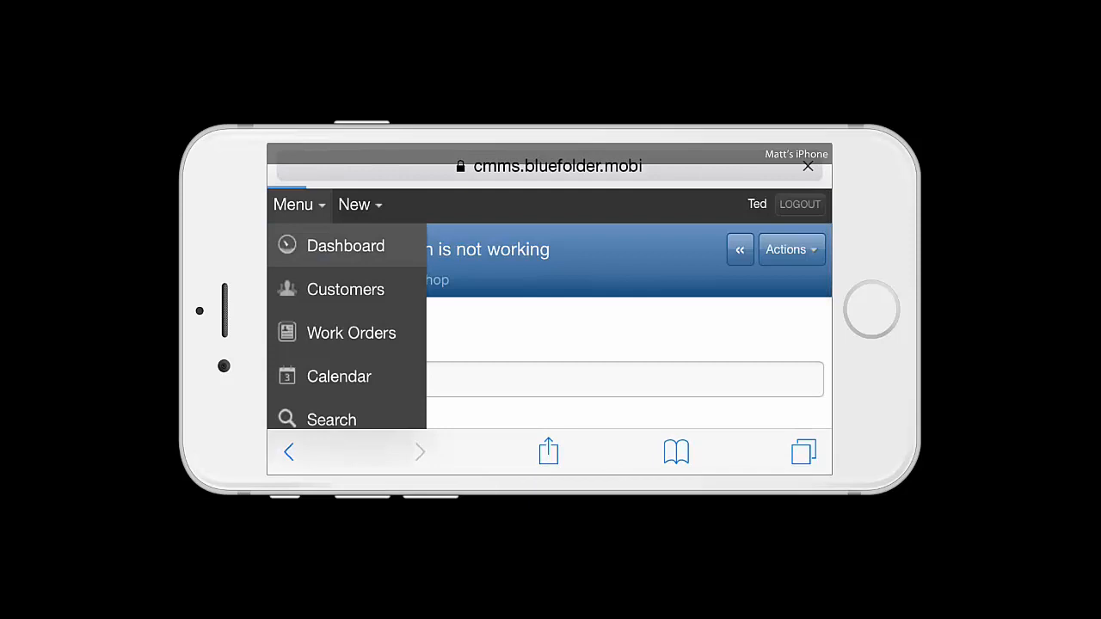
click(344, 245)
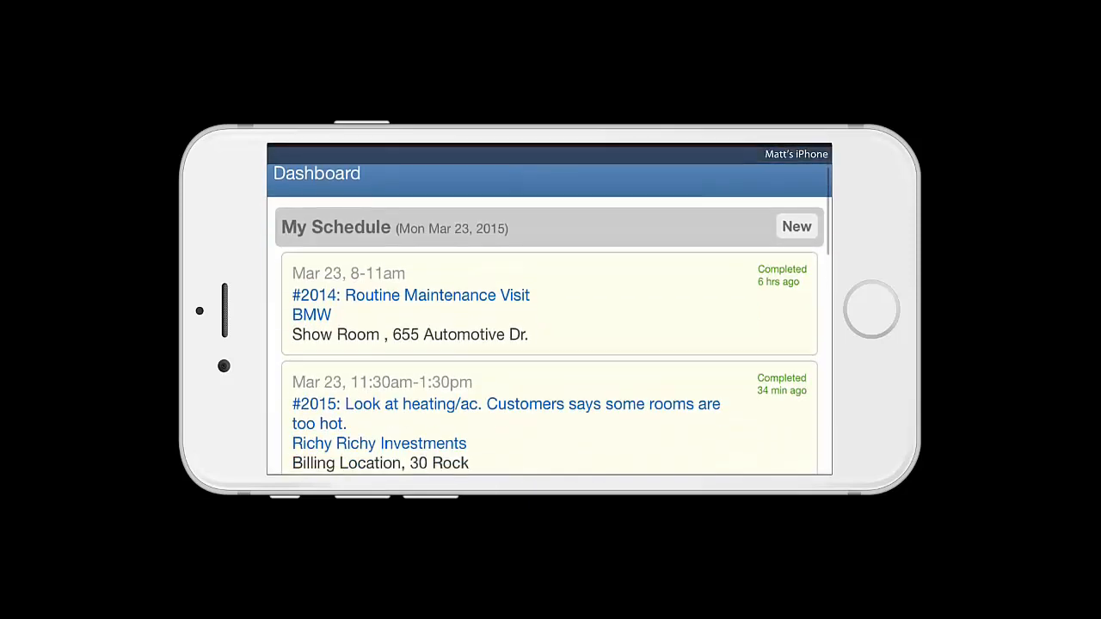